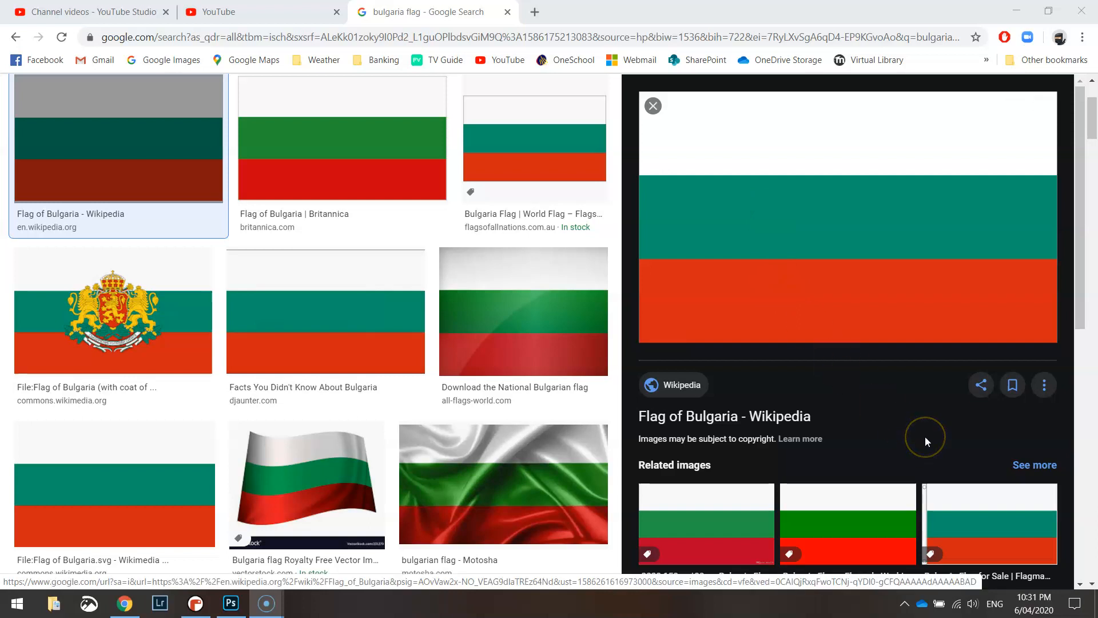
pyautogui.moveTo(925, 442)
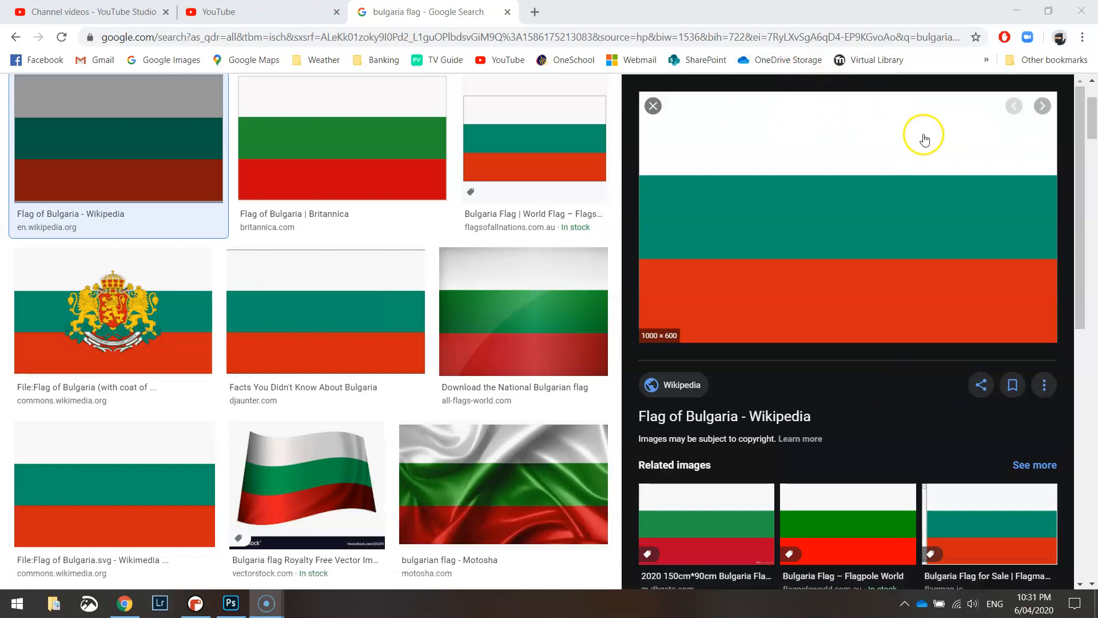
pyautogui.moveTo(819, 304)
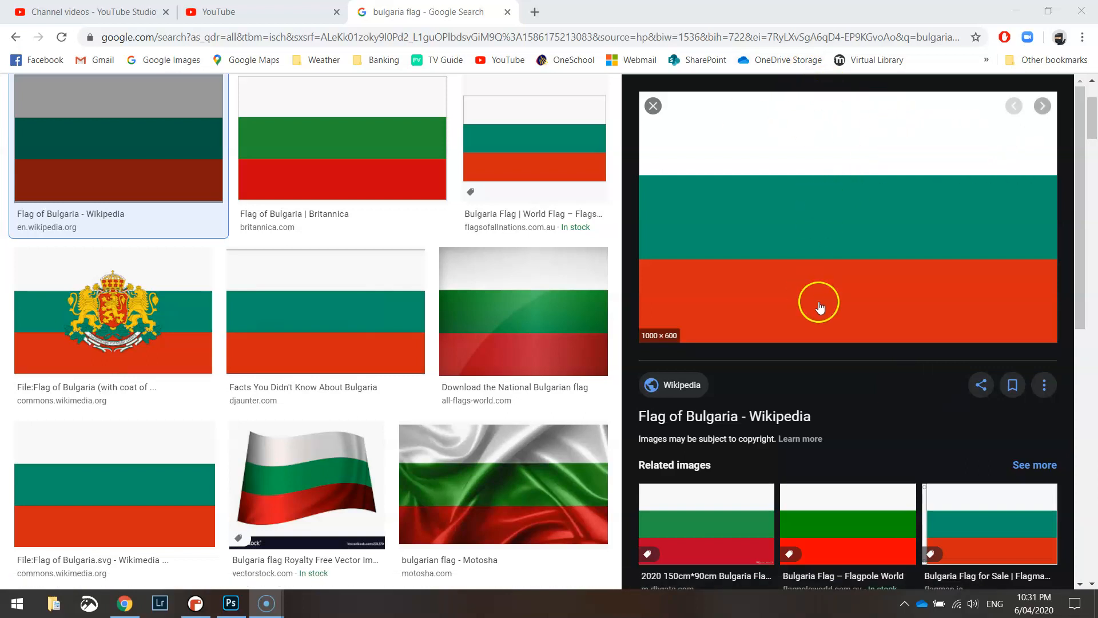
pyautogui.moveTo(670, 329)
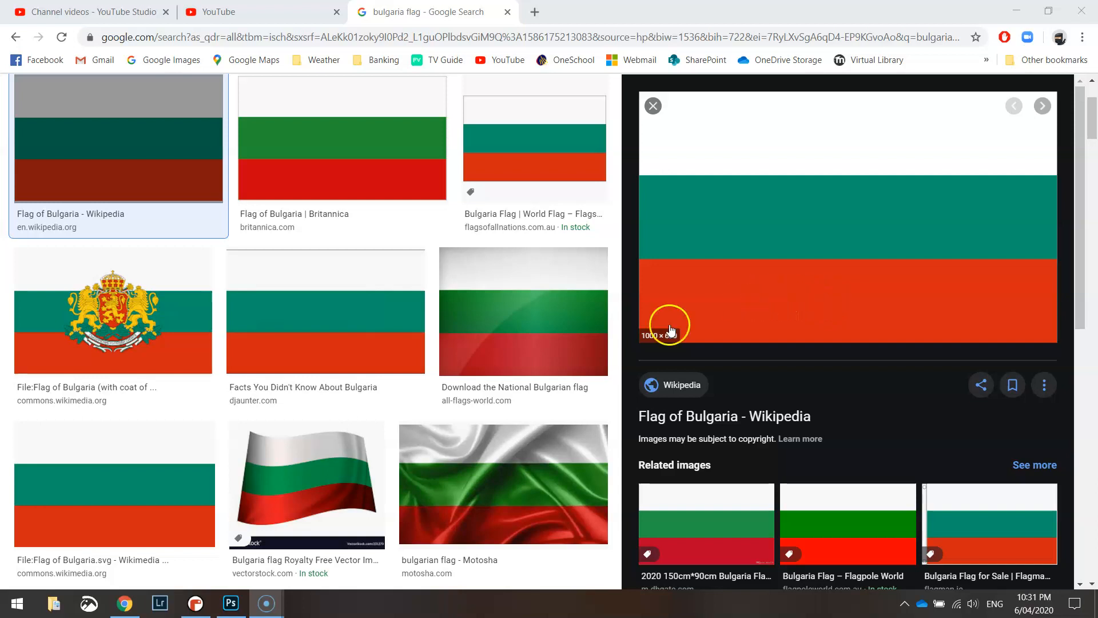
# Begin the script with 'from turtle import *' and speed(0)
pyautogui.click(196, 603)
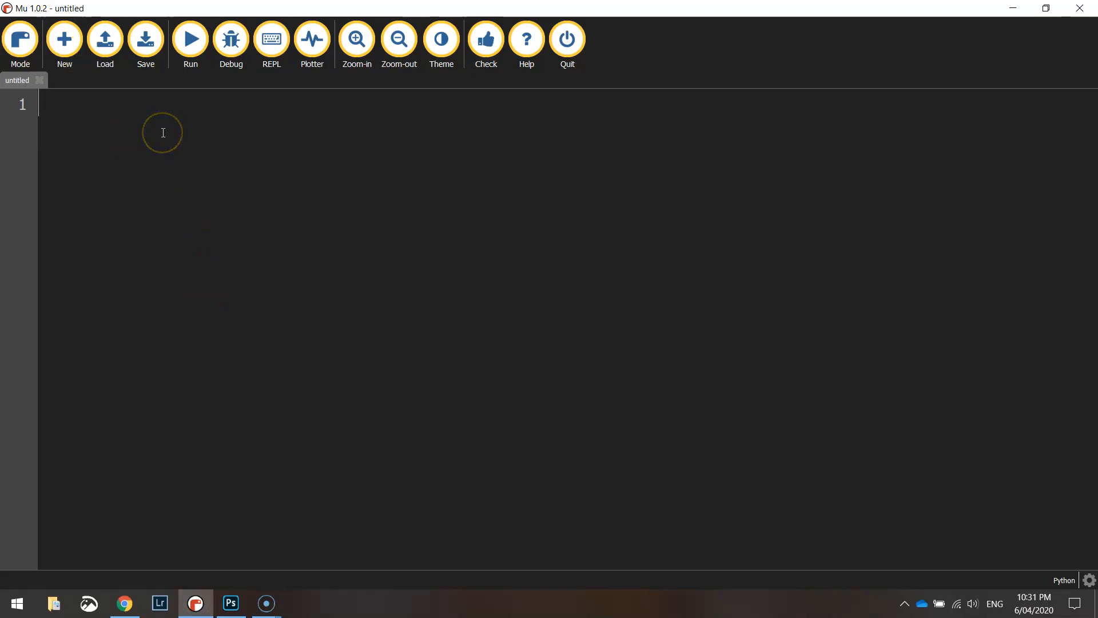
pyautogui.write('from')
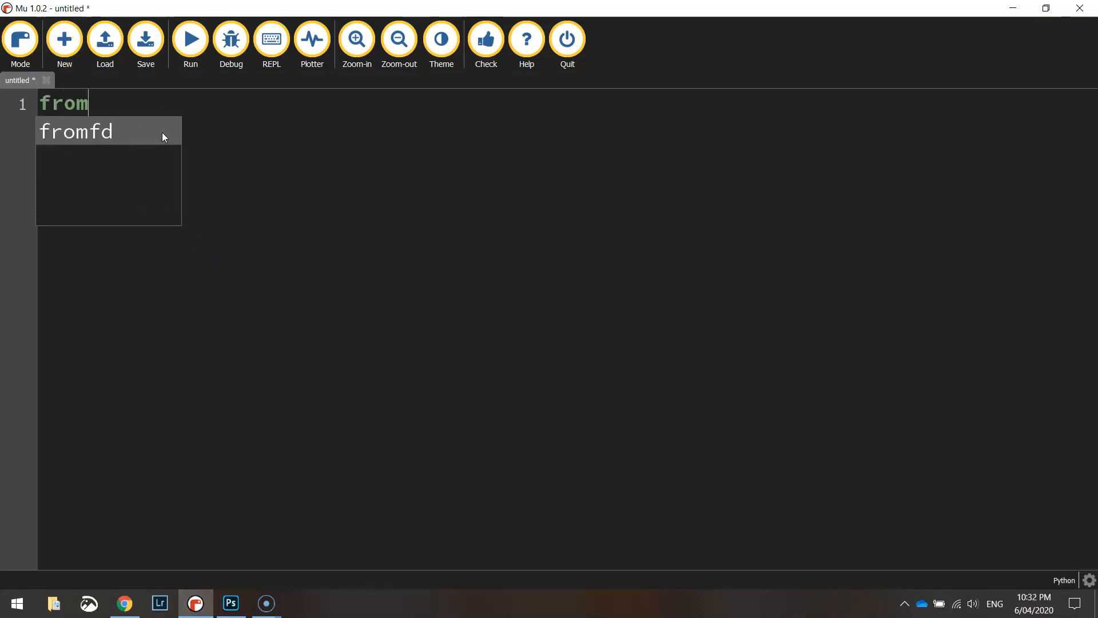
pyautogui.write('turtle import *')
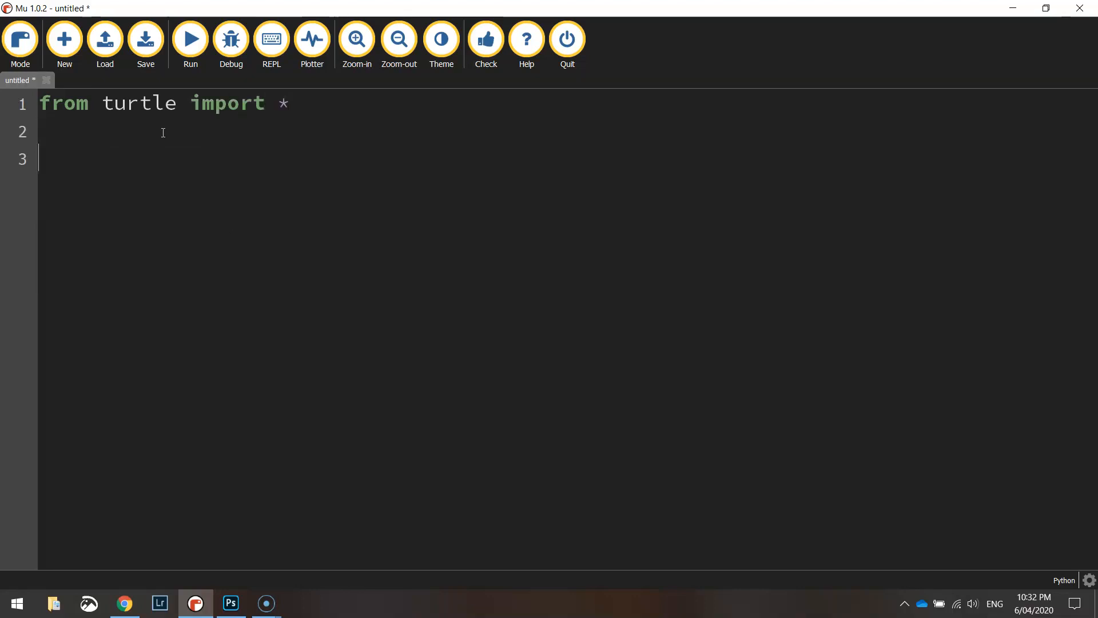
pyautogui.write('s')
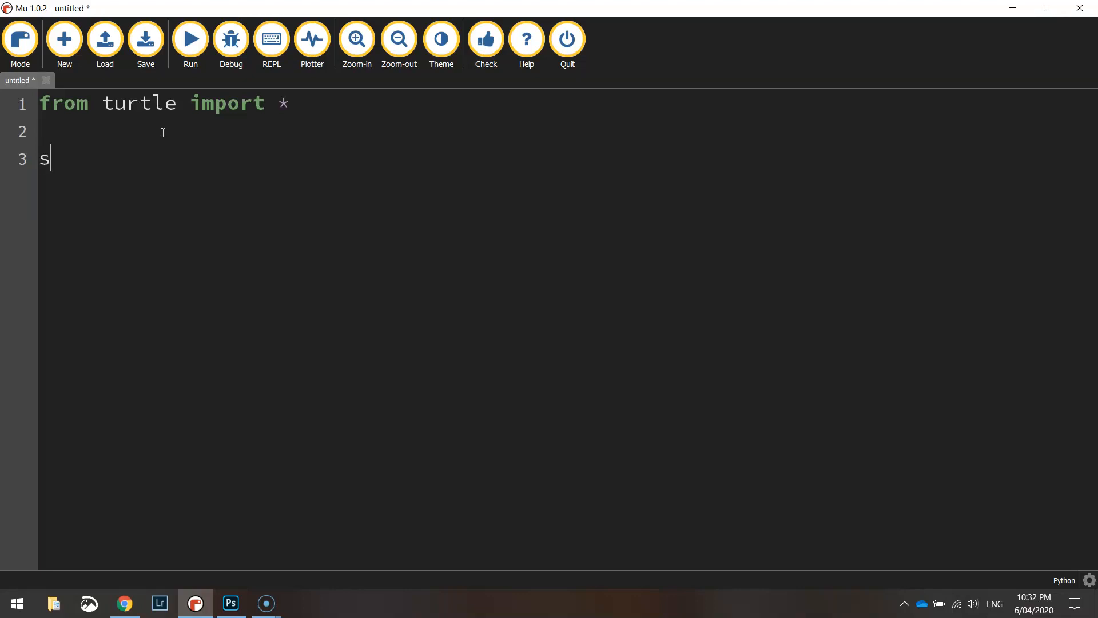
pyautogui.write('peed(0)')
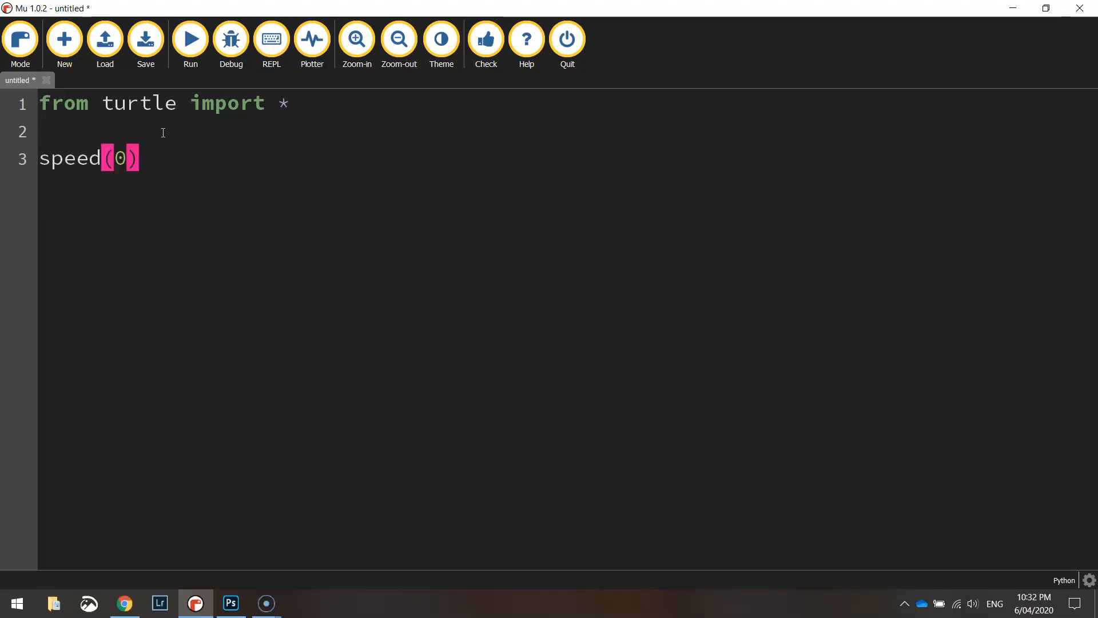
pyautogui.press('Enter')
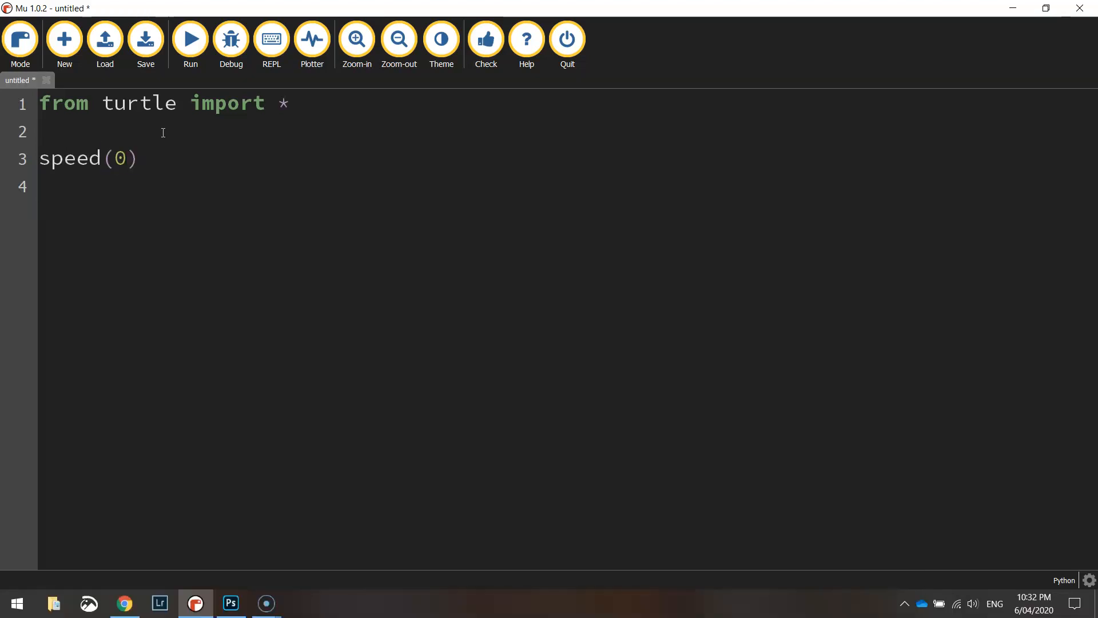
# Add setup(800, 500) for the window size and start a penup() call
pyautogui.write('setup(8')
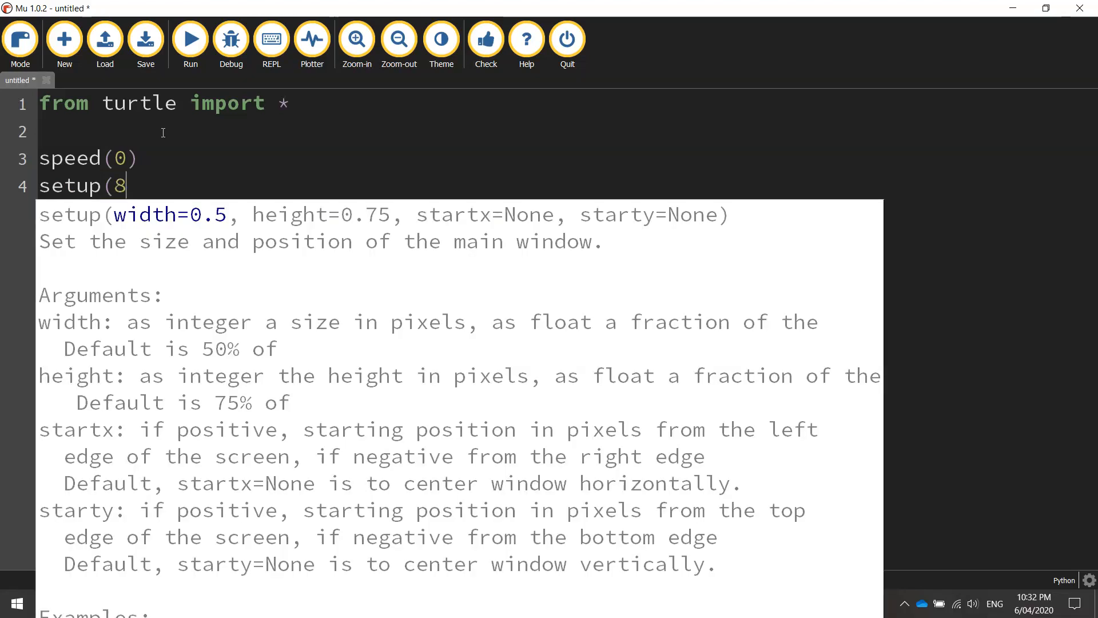
pyautogui.write('00,')
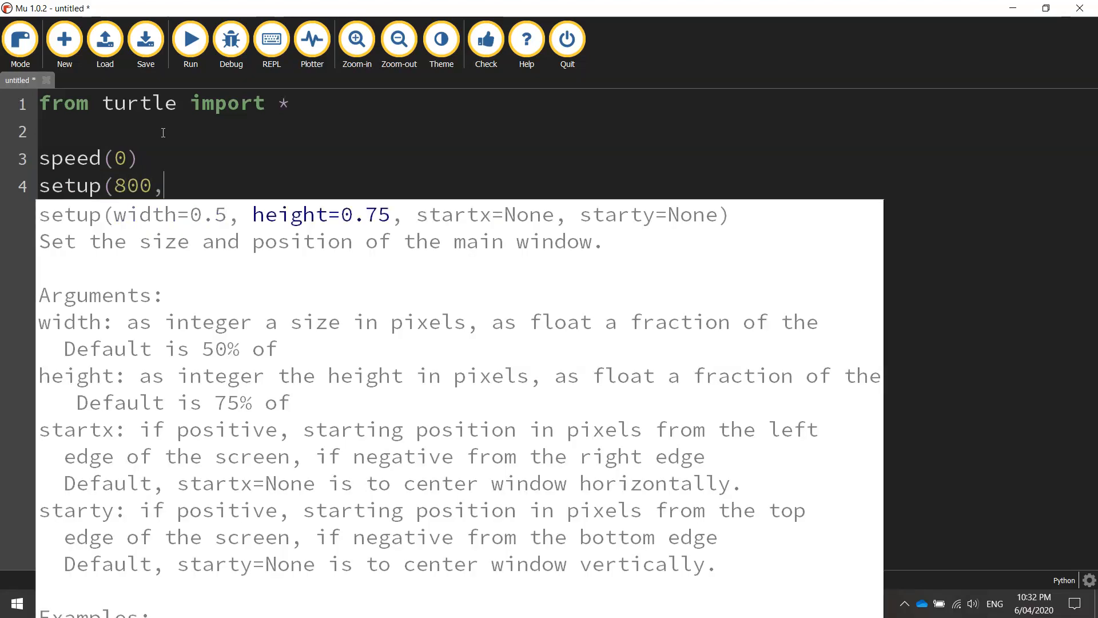
pyautogui.write('500)')
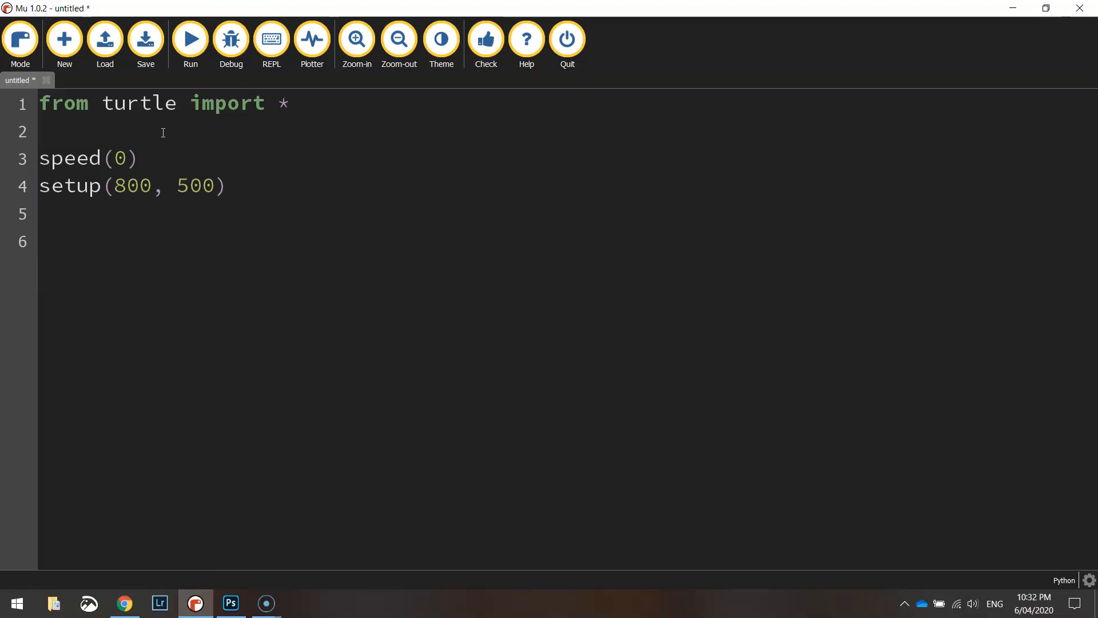
pyautogui.write('penup()')
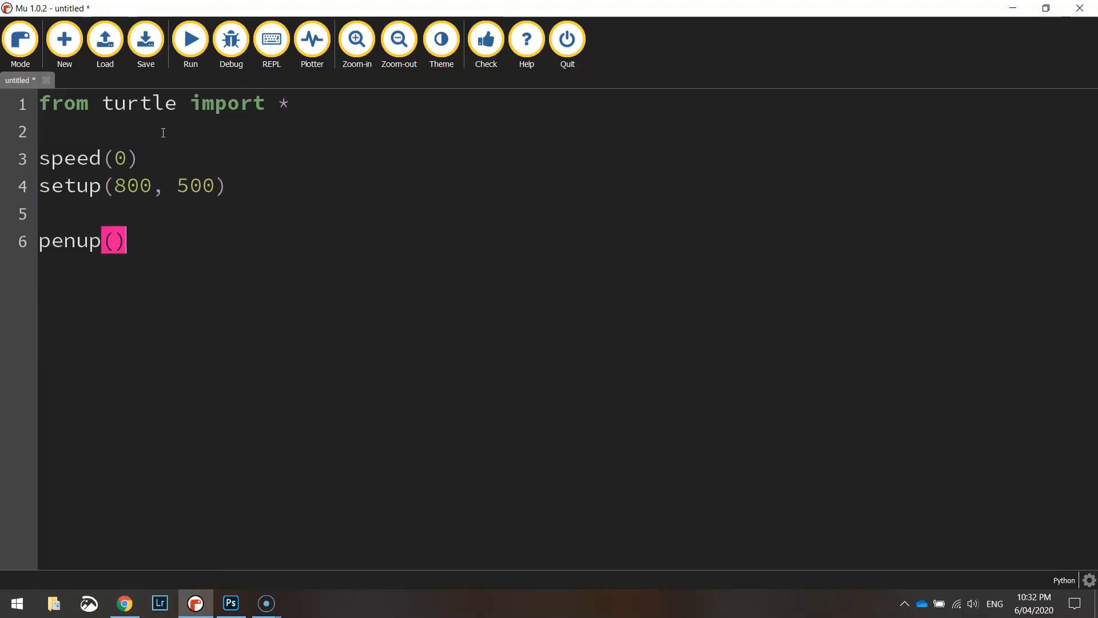
# Add goto(-400, 93) and pendown(), then start a '# Green rectangle' comment
pyautogui.press('enter')
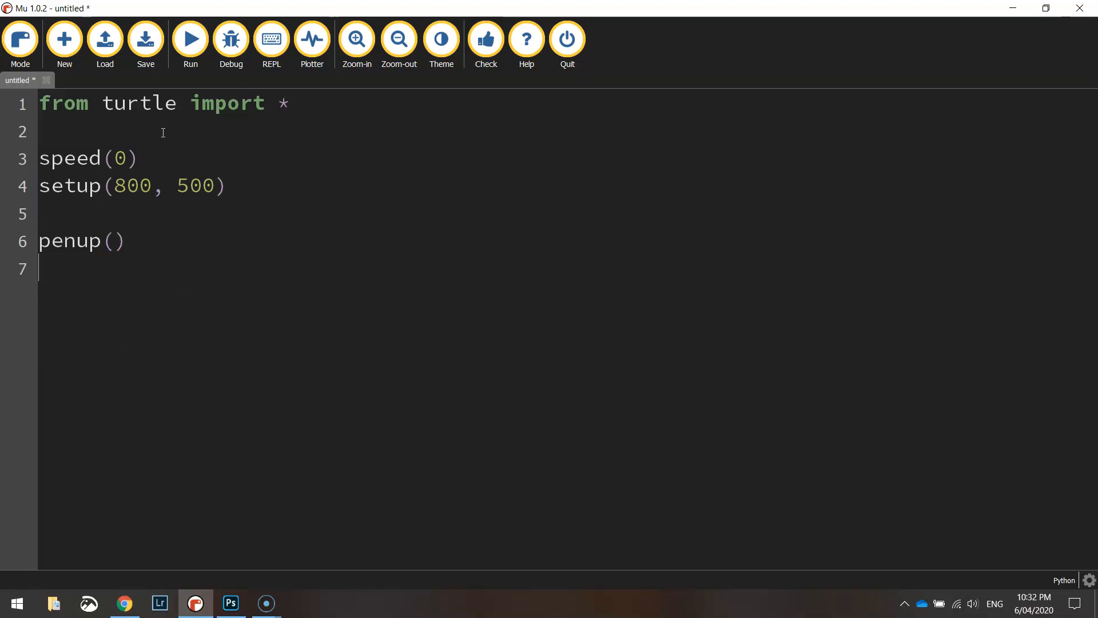
pyautogui.write('goto(')
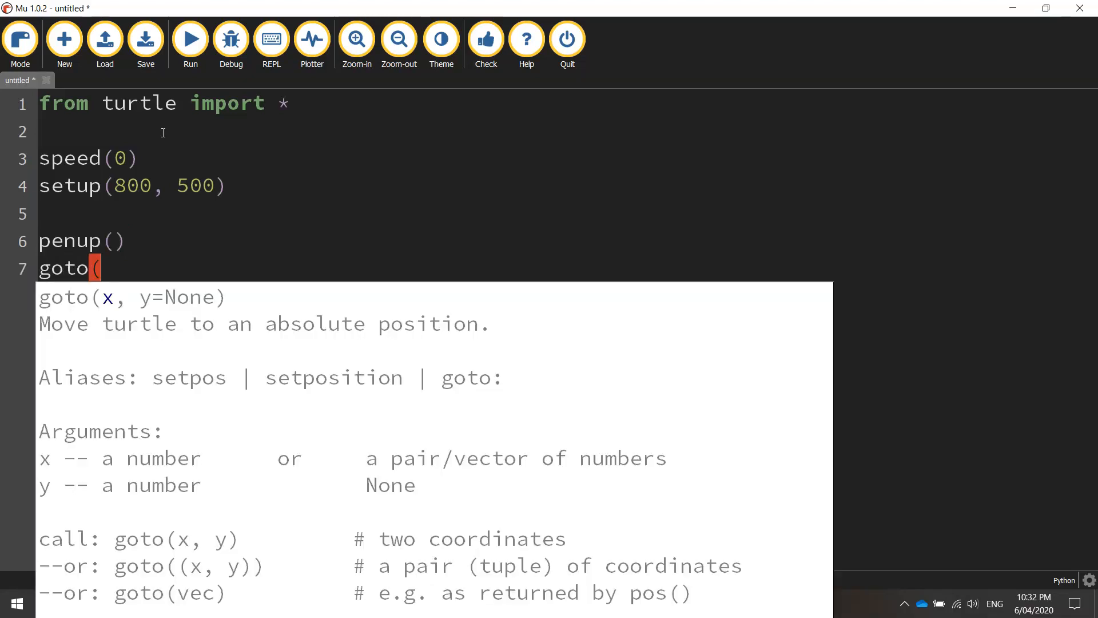
pyautogui.write('-400, 93')
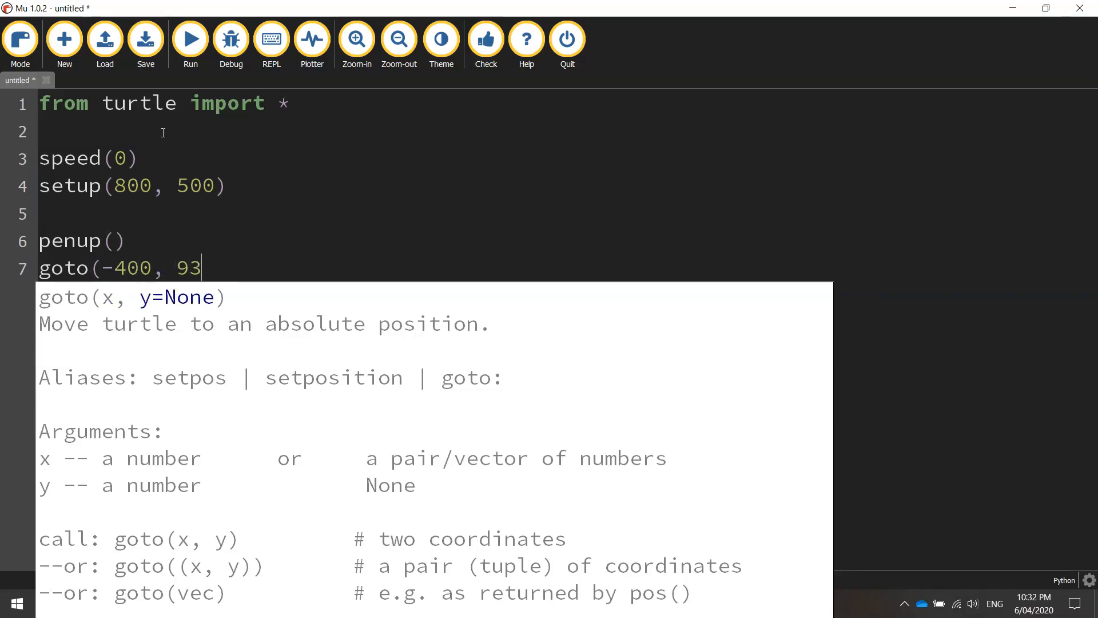
pyautogui.write(')')
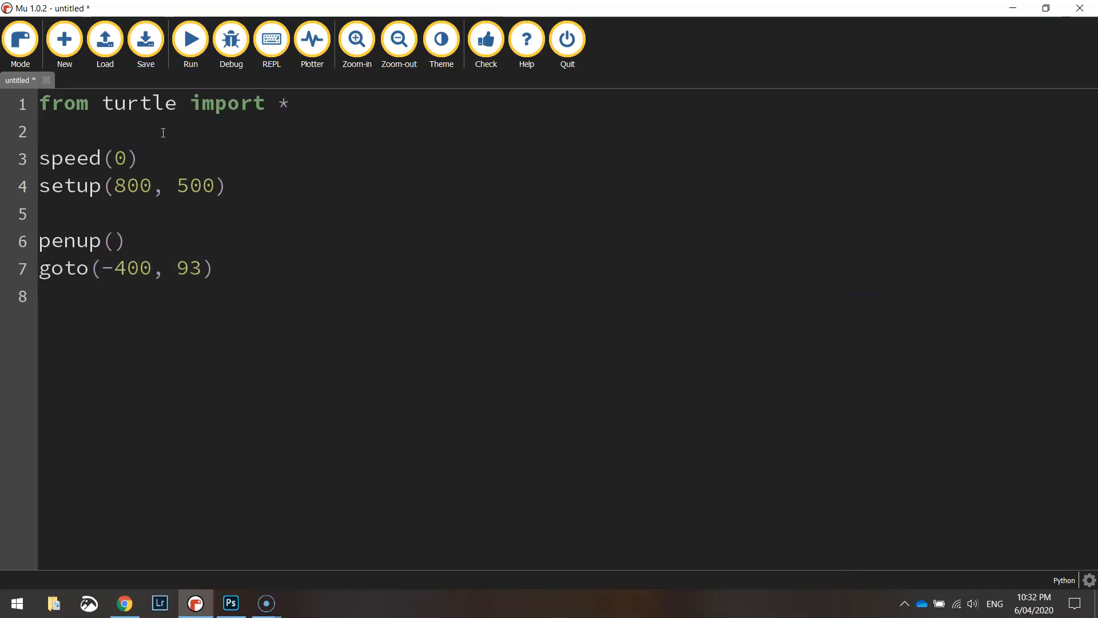
pyautogui.write('pendown()')
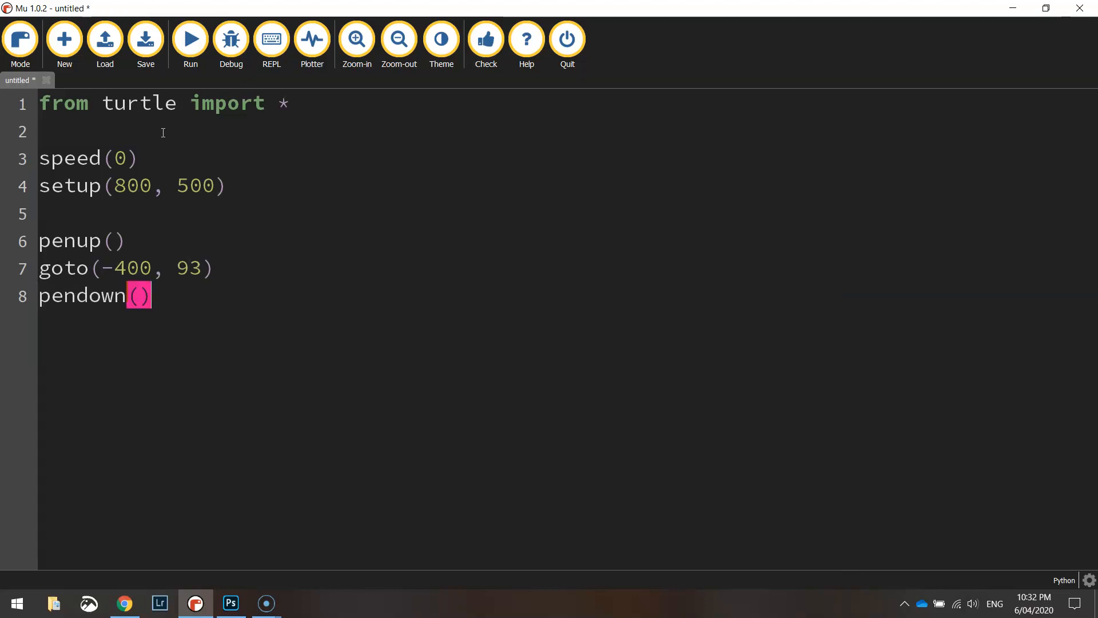
pyautogui.press('enter')
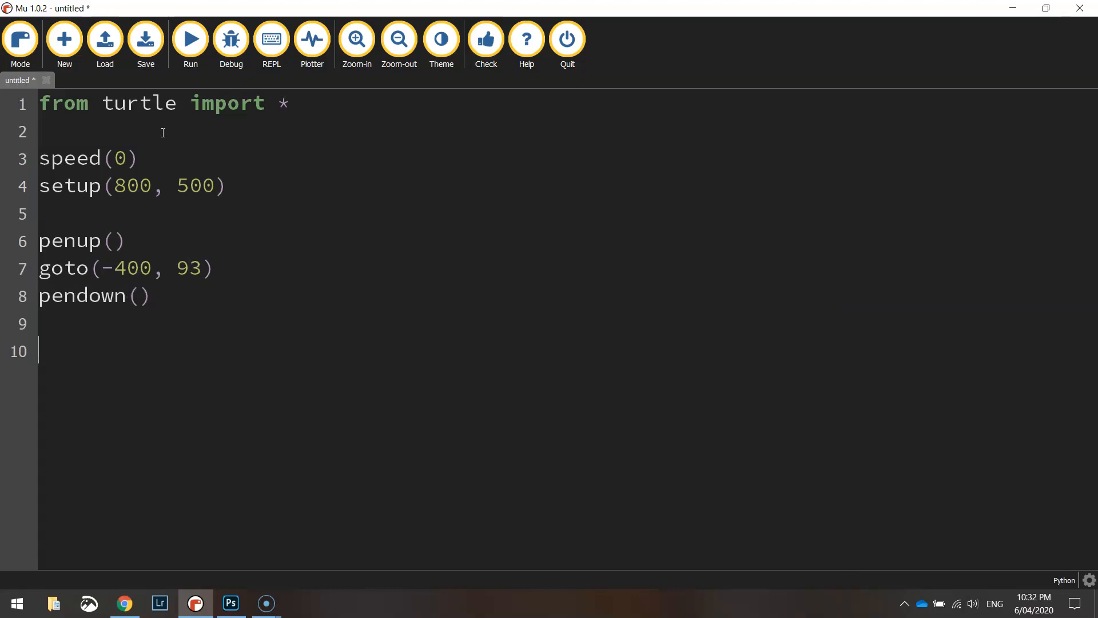
pyautogui.write('# Green rectangle')
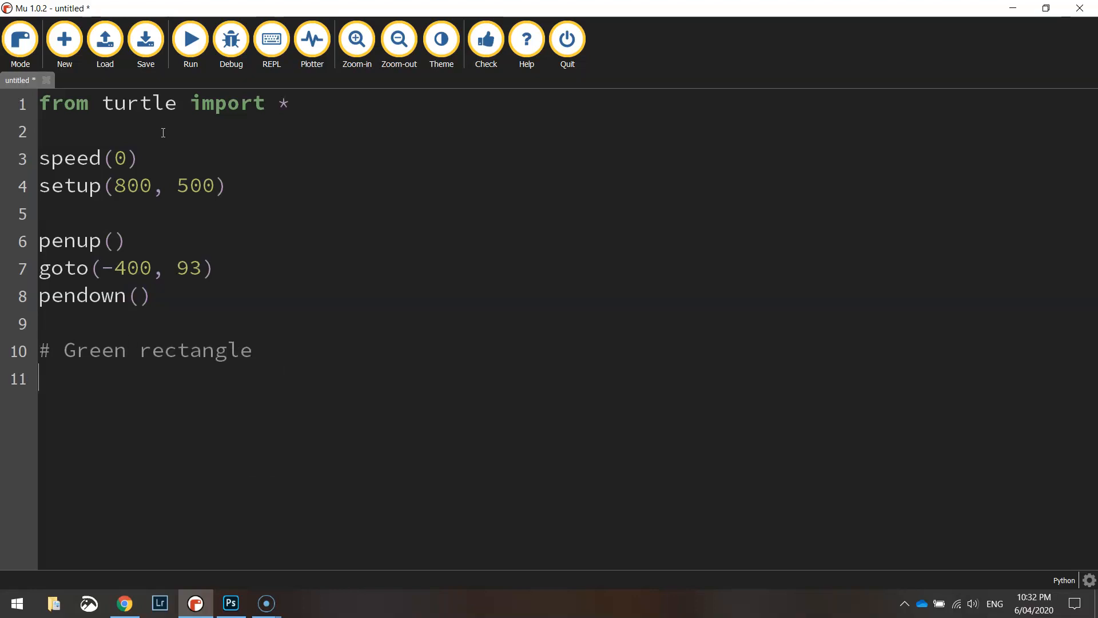
# Set color("seagreen") and begin_fill() under the green rectangle comment
pyautogui.press('enter')
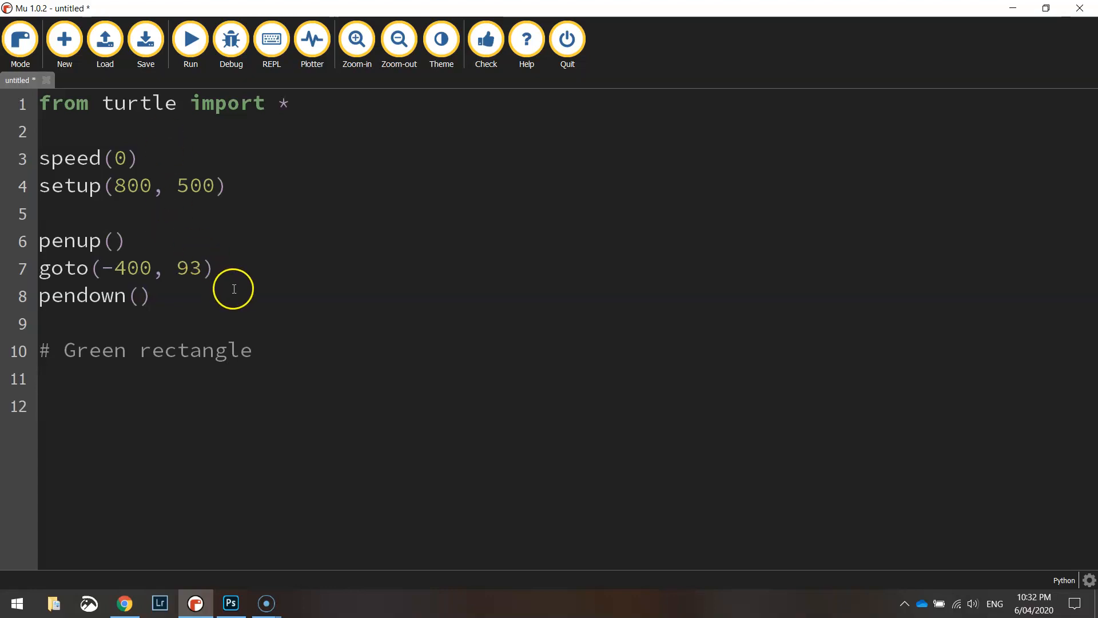
pyautogui.write('color("')
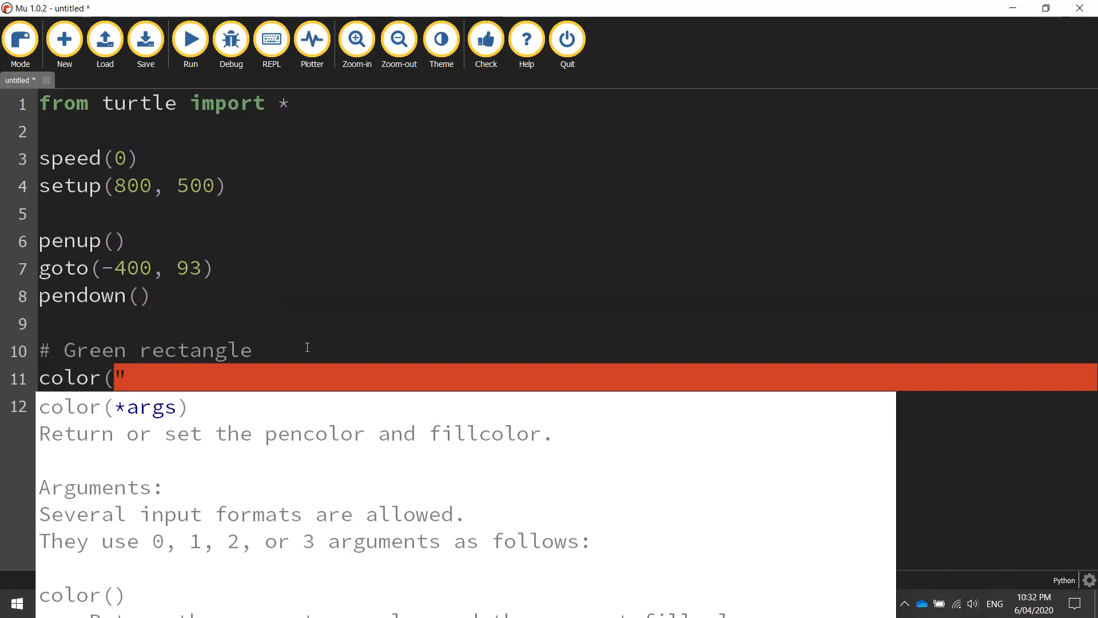
pyautogui.write('seagreen")')
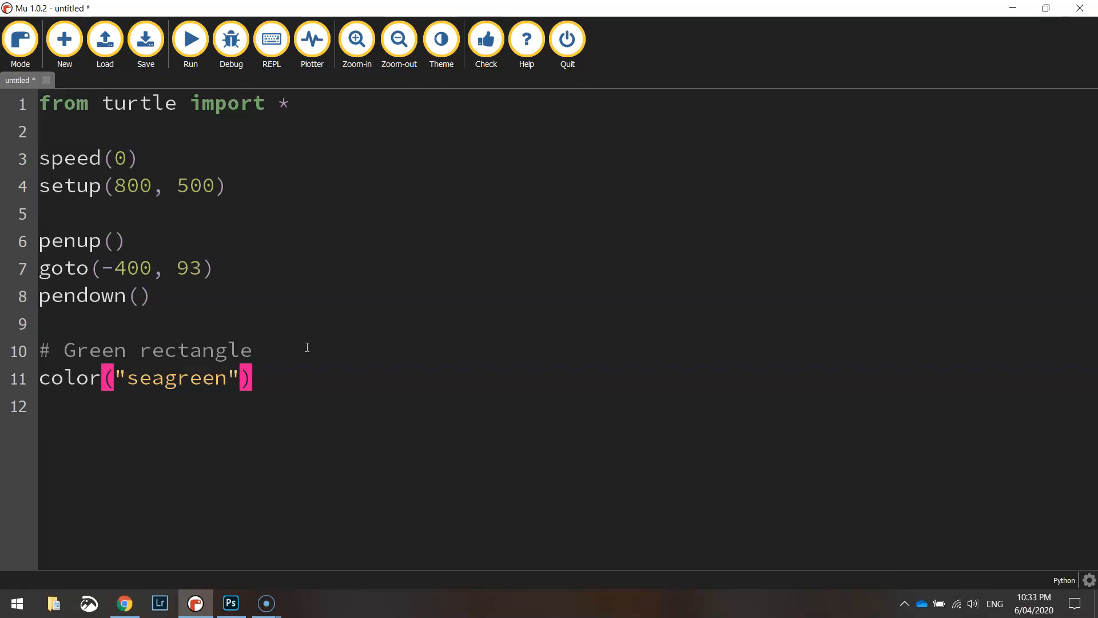
pyautogui.write('begi')
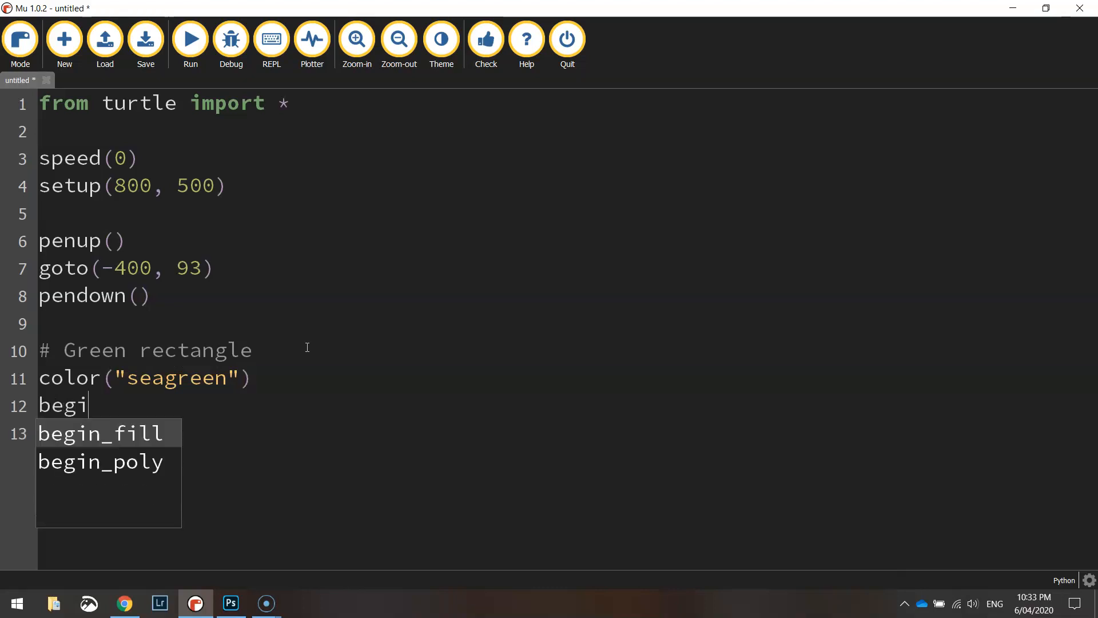
pyautogui.press('Enter')
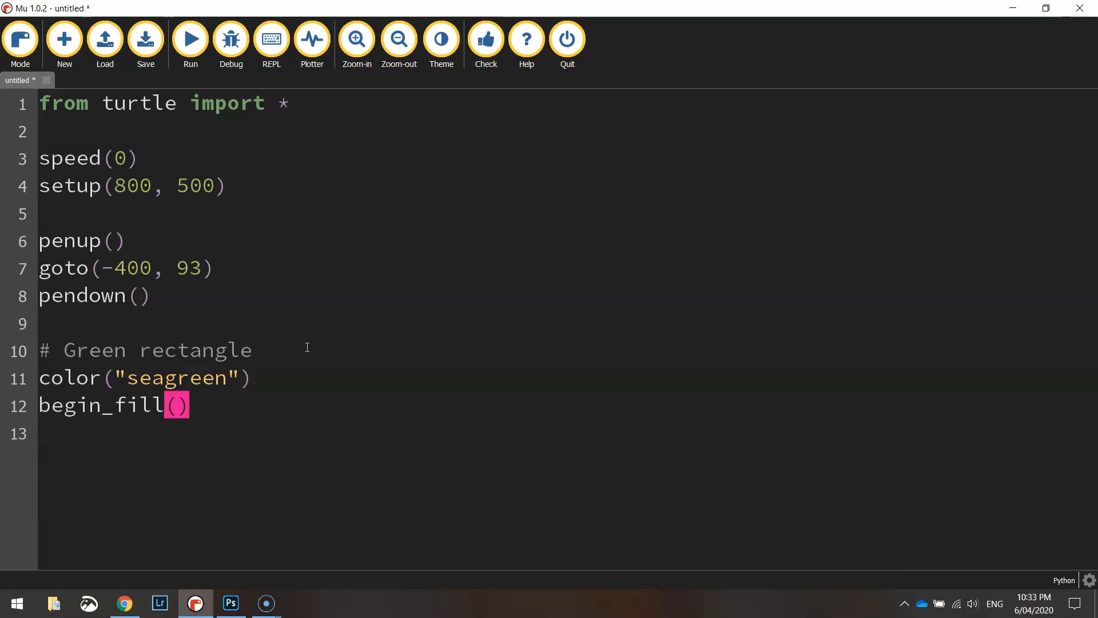
# Trace the green rectangle with forward(800), right(90), forward(167), right(90), forward(800) and end_fill
pyautogui.write('forwar')
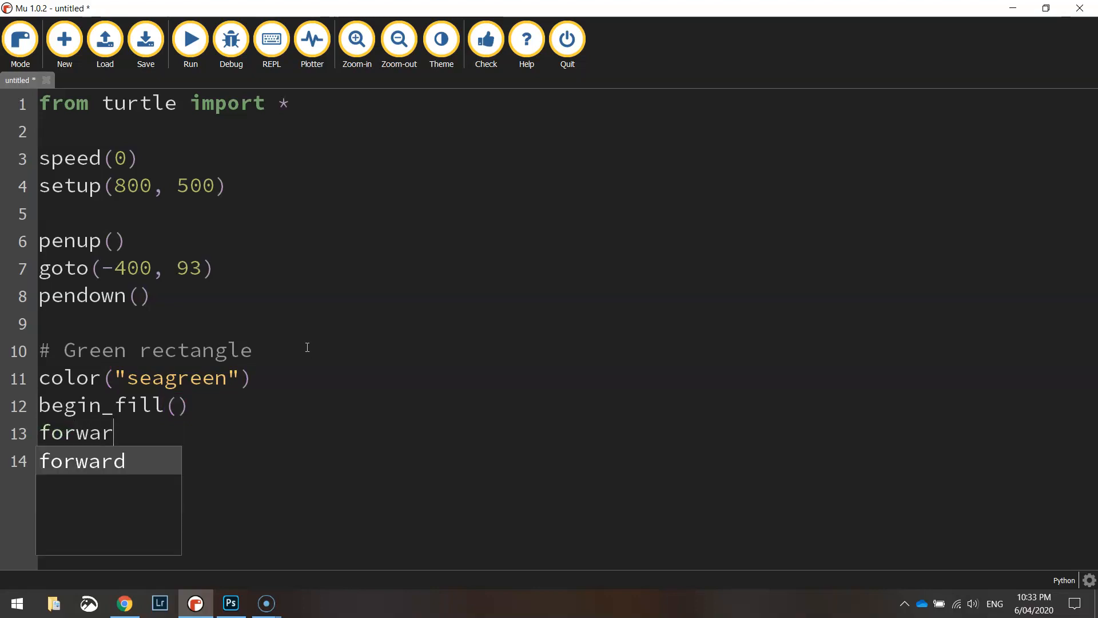
pyautogui.write('d(800)')
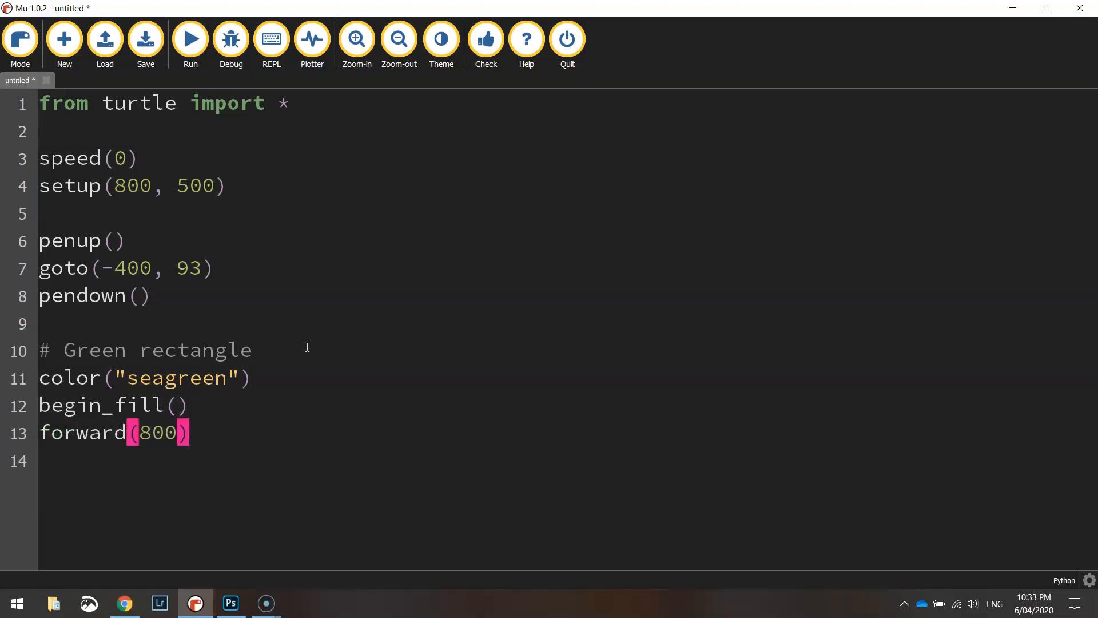
pyautogui.write('right')
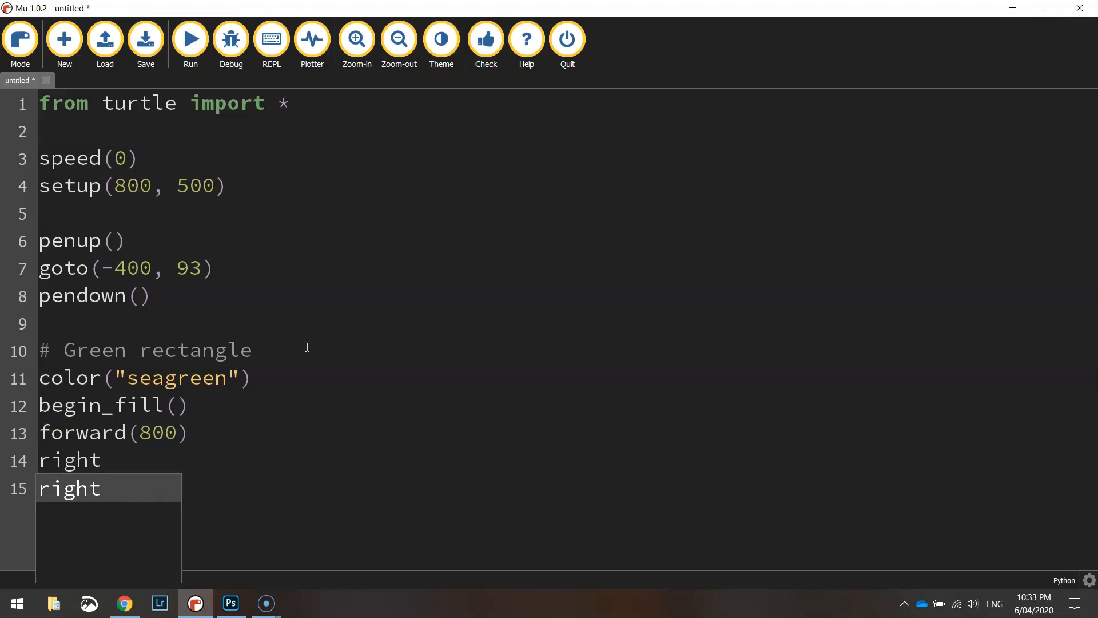
pyautogui.write('(90')
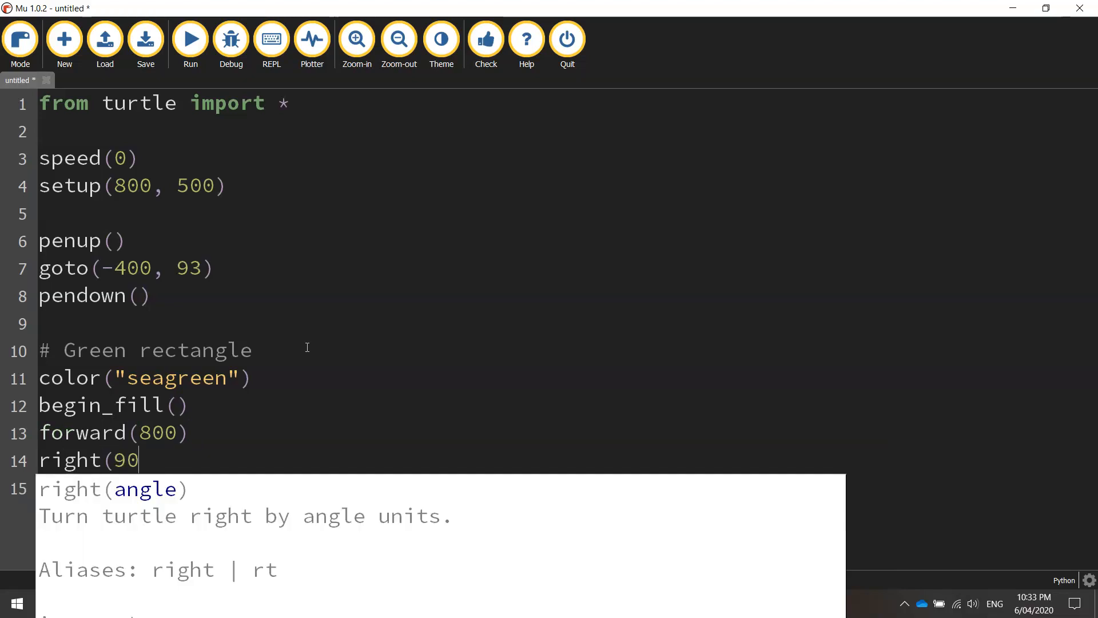
pyautogui.write('fo')
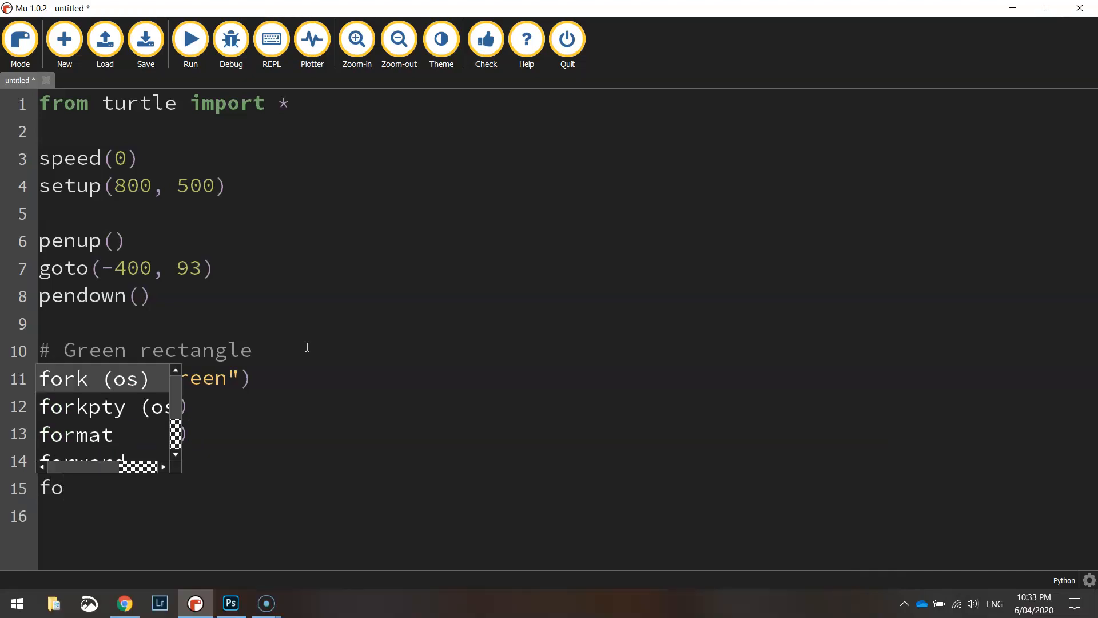
pyautogui.write('rward(167')
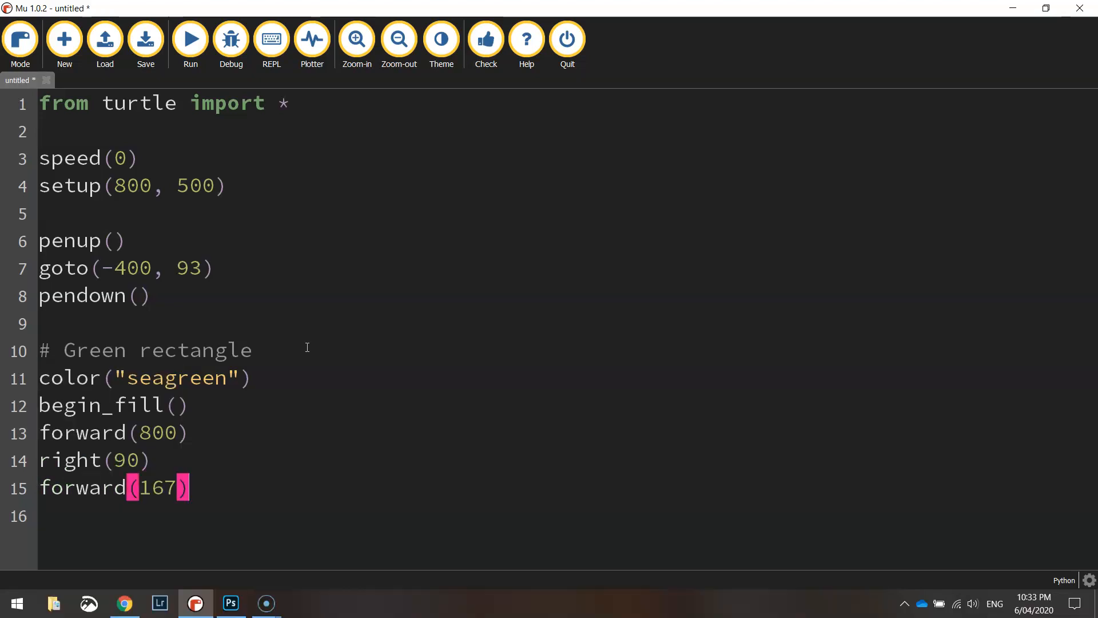
pyautogui.write('right(90')
pyautogui.write('end_fill')
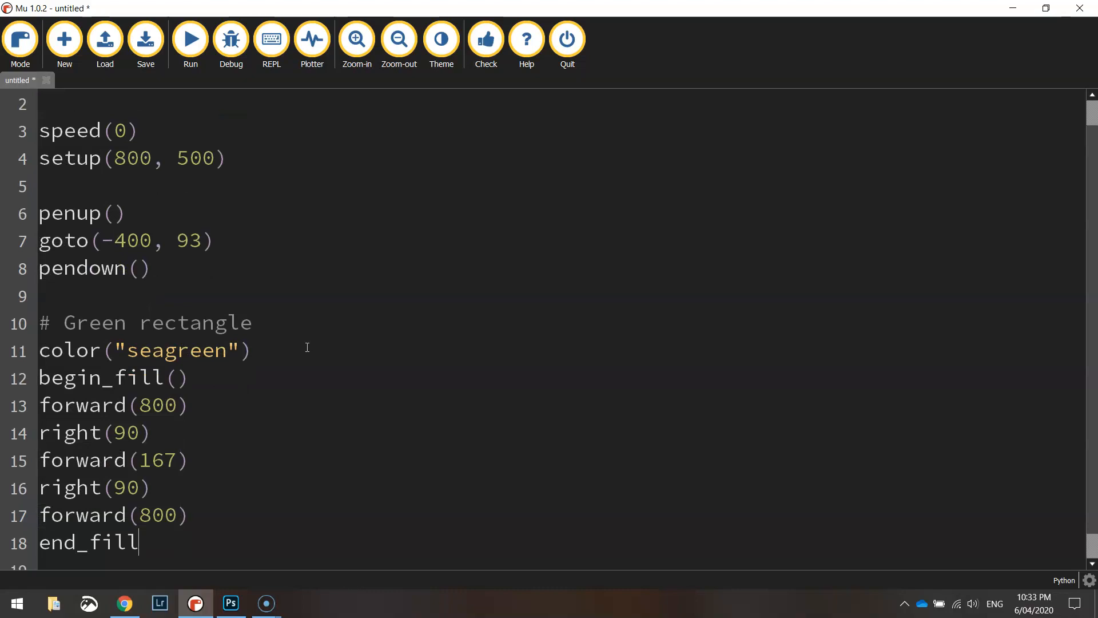
pyautogui.click(145, 38)
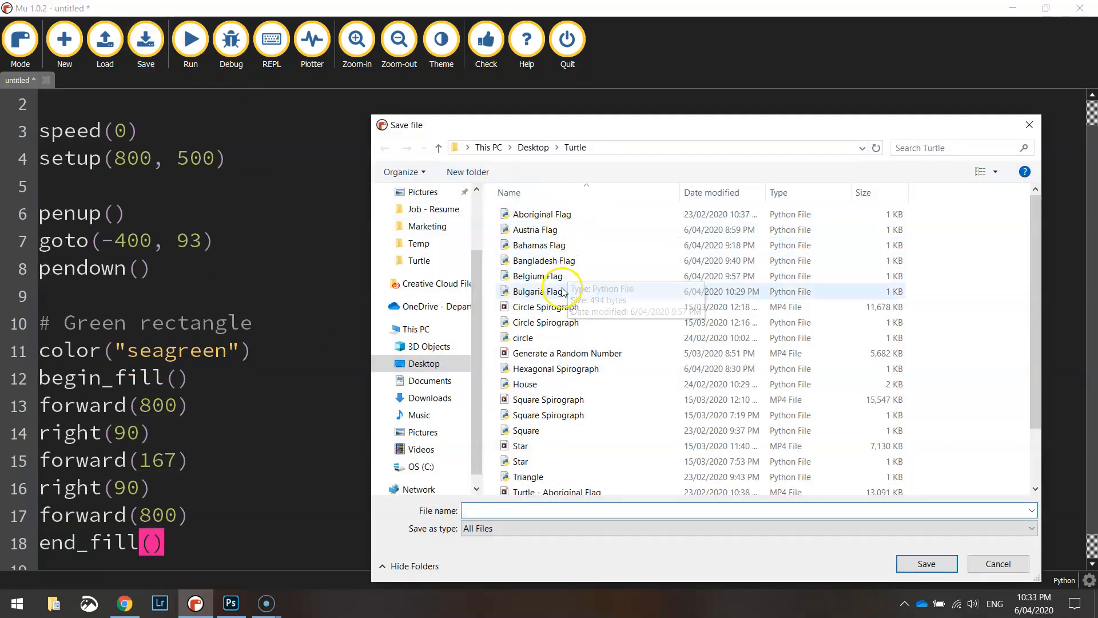
# Save as Bulgaria Flag.py, run it to see the seagreen band, then stop the script
pyautogui.click(926, 563)
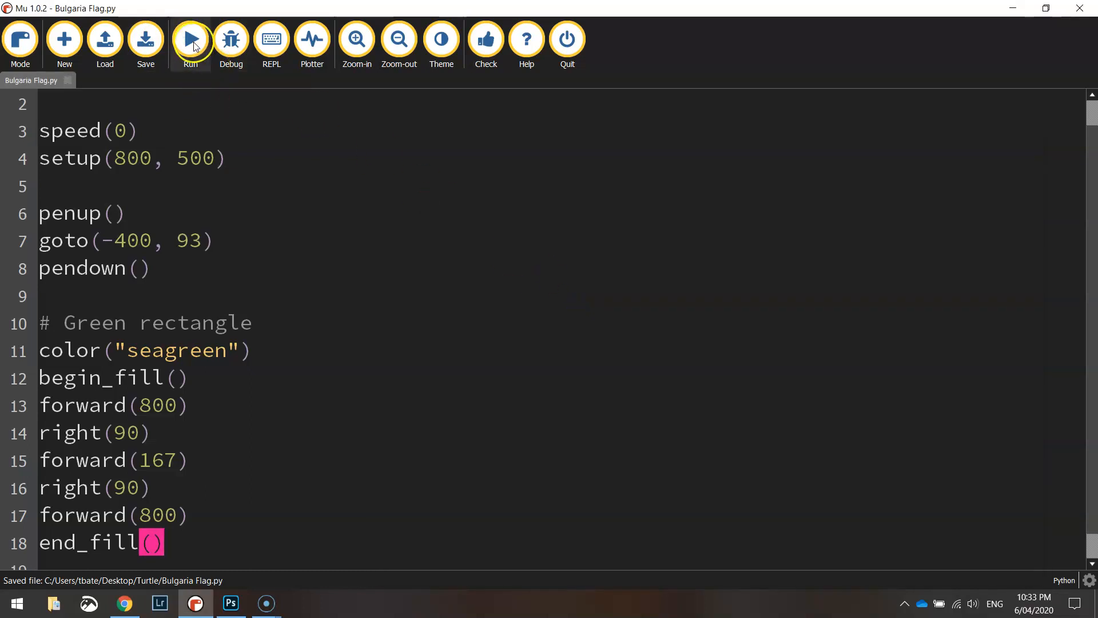
pyautogui.click(190, 39)
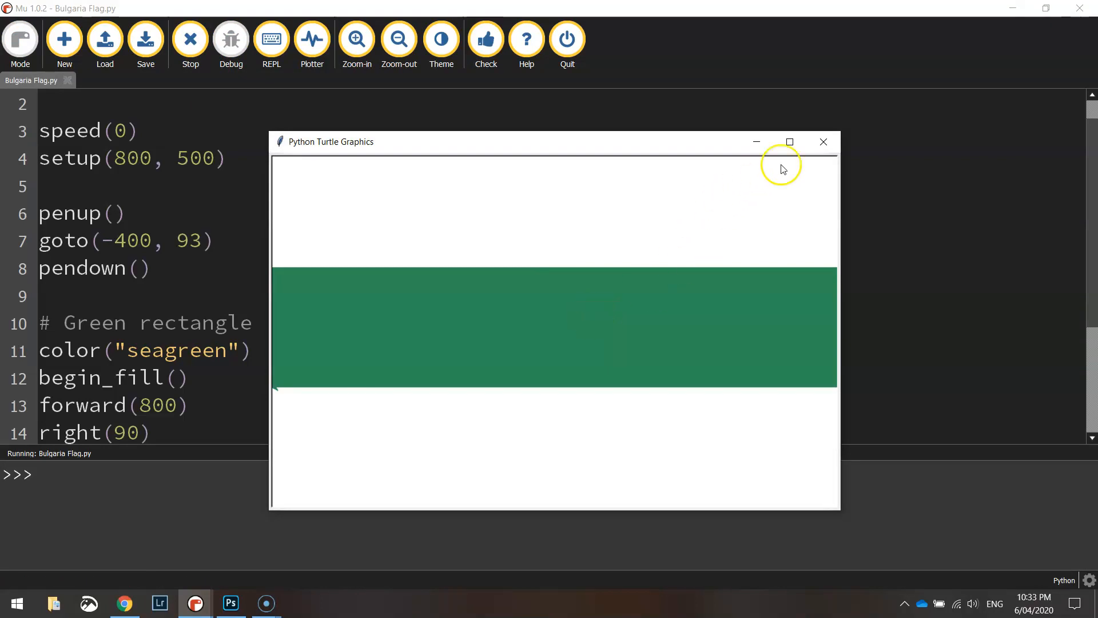
pyautogui.click(190, 39)
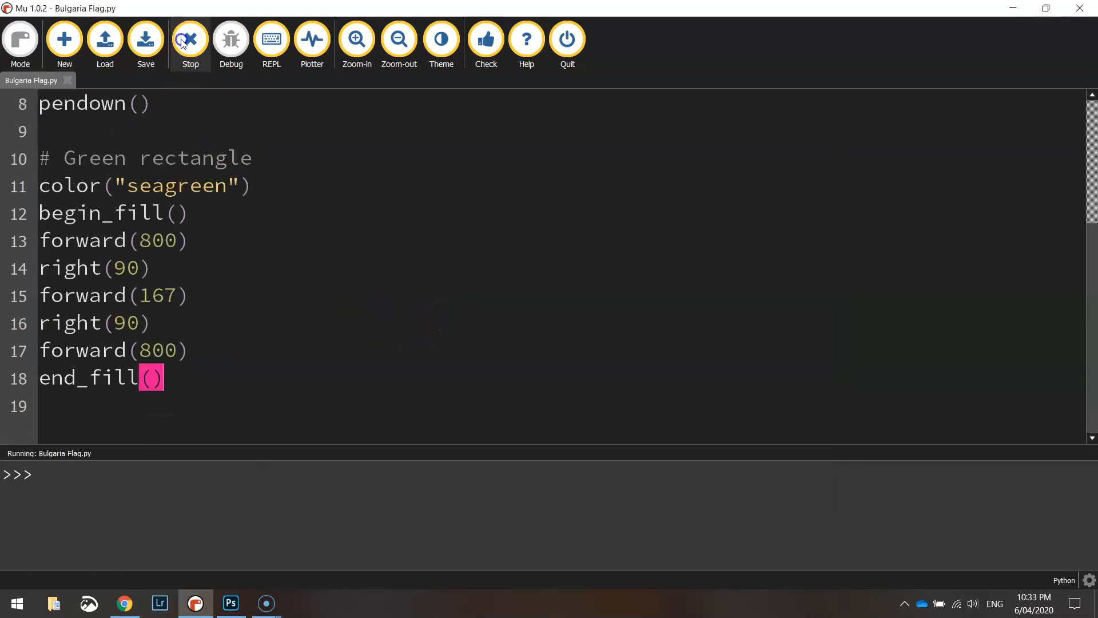
pyautogui.click(190, 39)
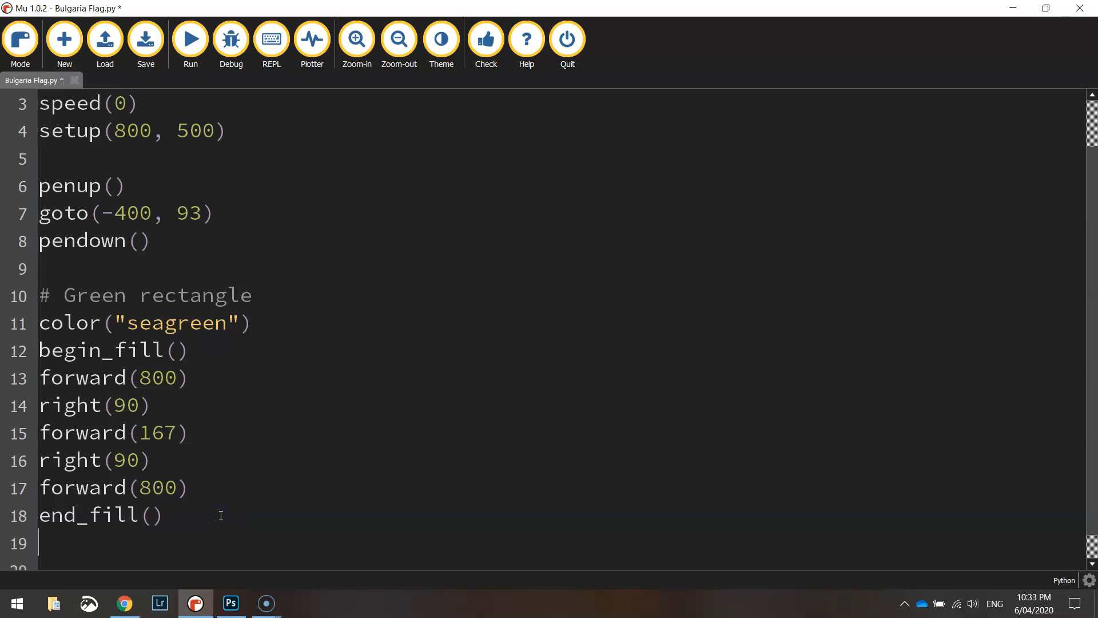
# Add left(90) after the green fill and a '# Red rectangle' comment
pyautogui.click(145, 39)
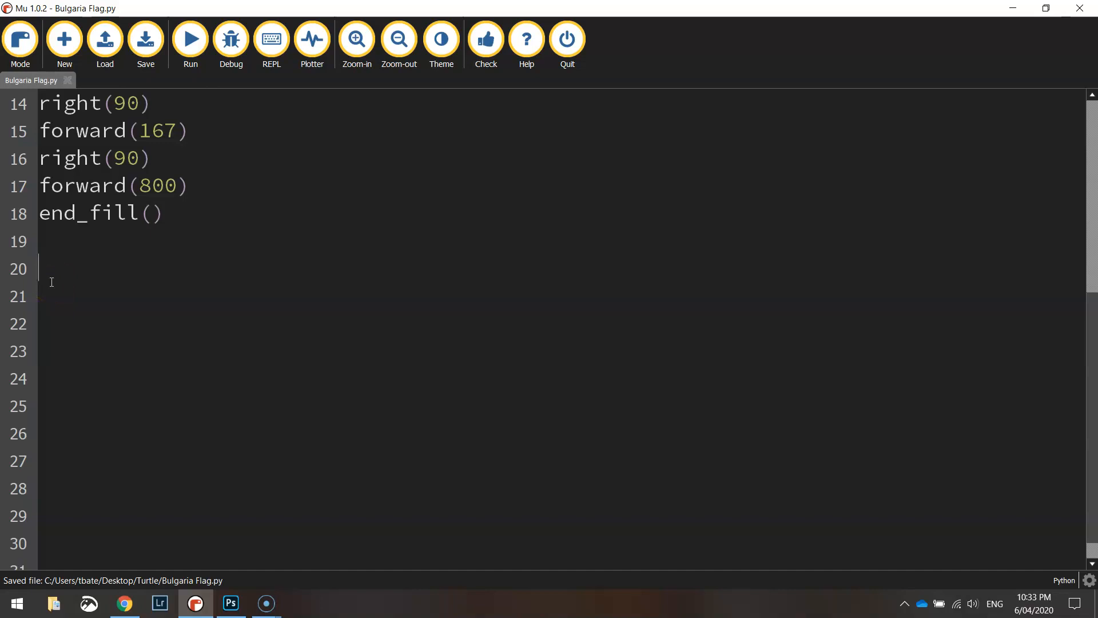
pyautogui.write('left(90')
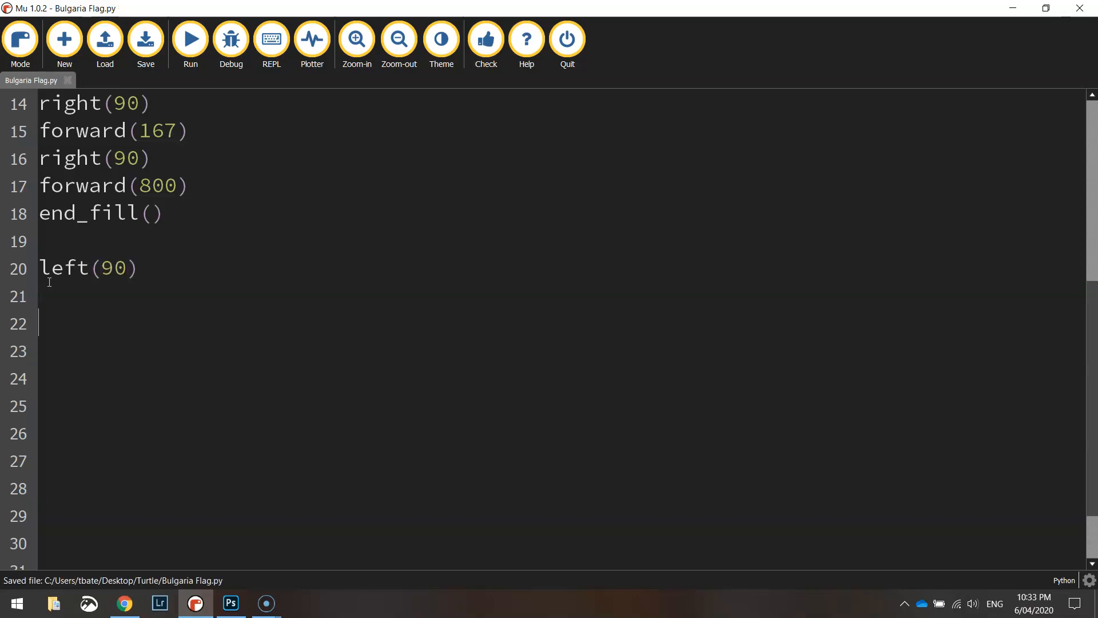
pyautogui.write('# Red re')
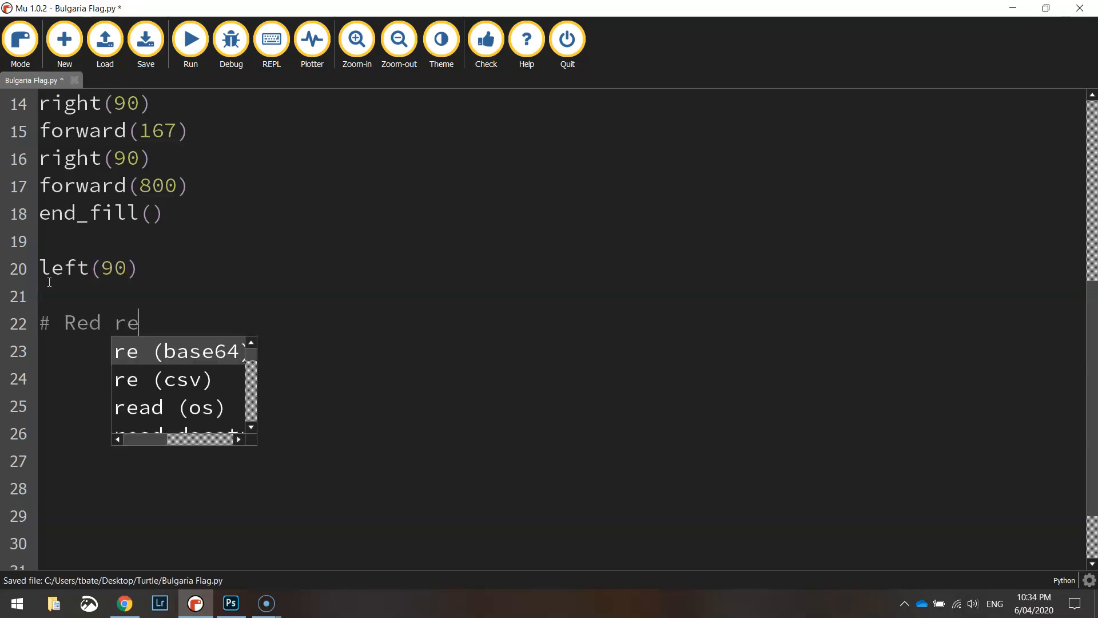
pyautogui.write('ctangle')
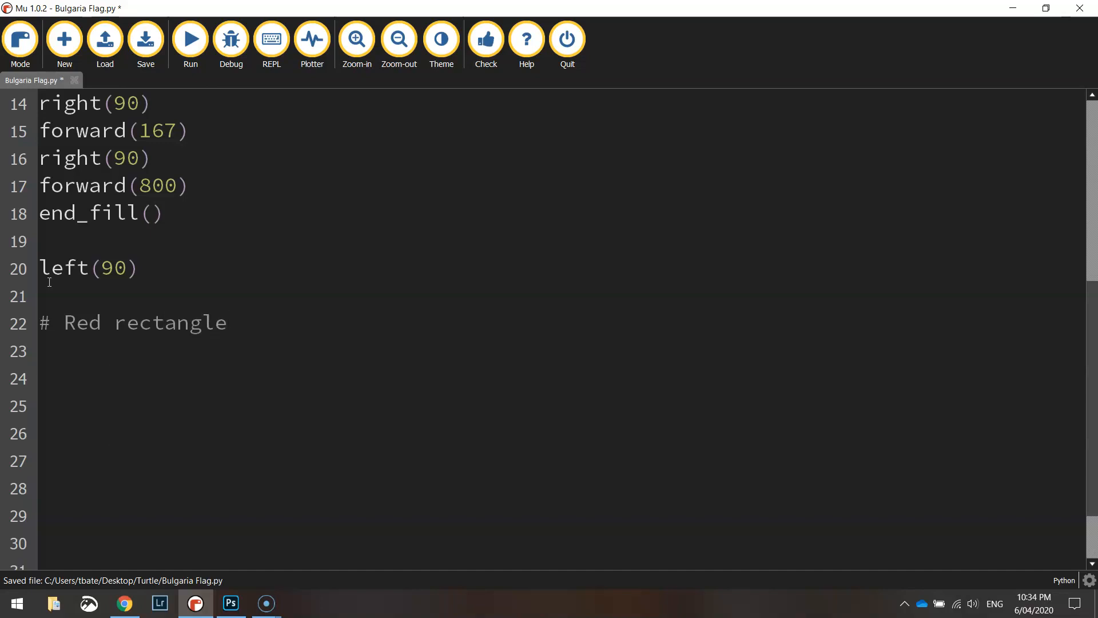
# Set color("firebrick") and begin_fill() for the red rectangle
pyautogui.write('colo')
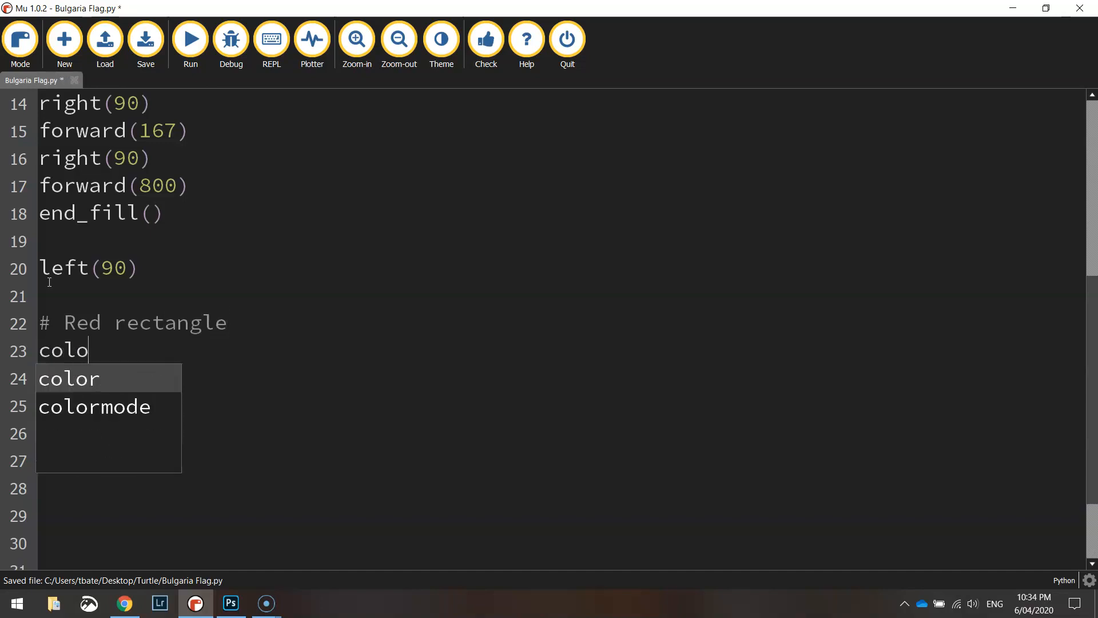
pyautogui.write('r("fire')
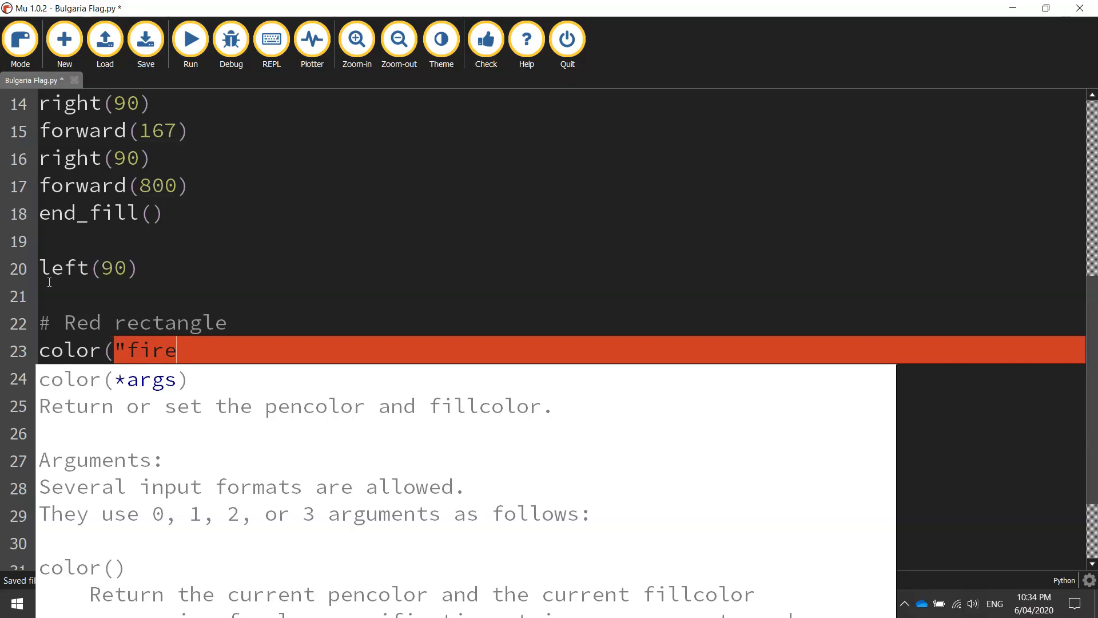
pyautogui.write('brick"')
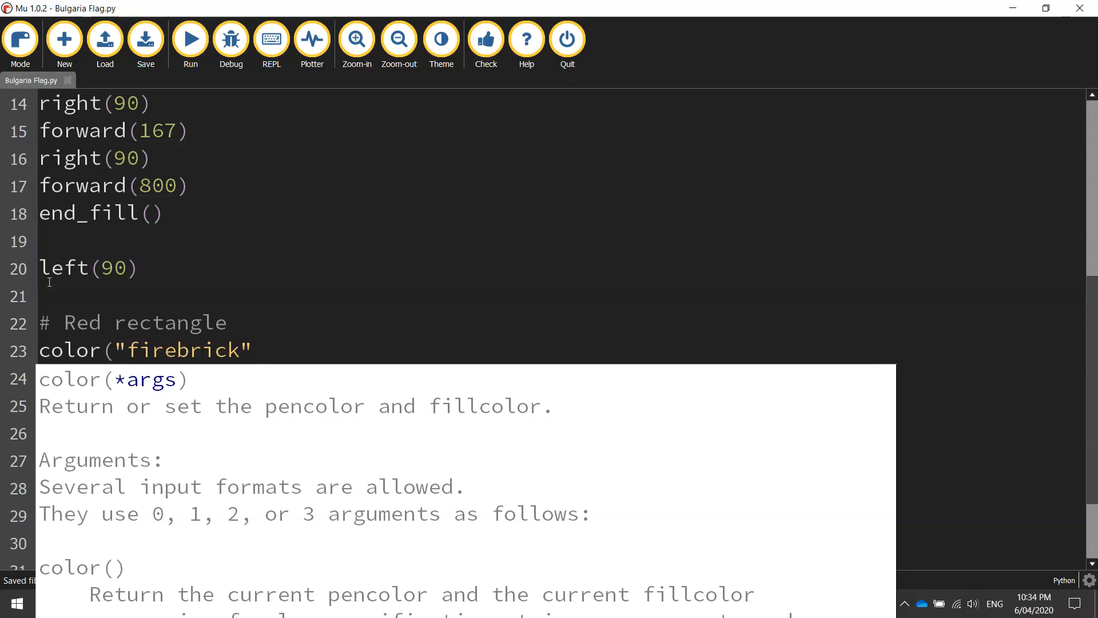
pyautogui.write(')')
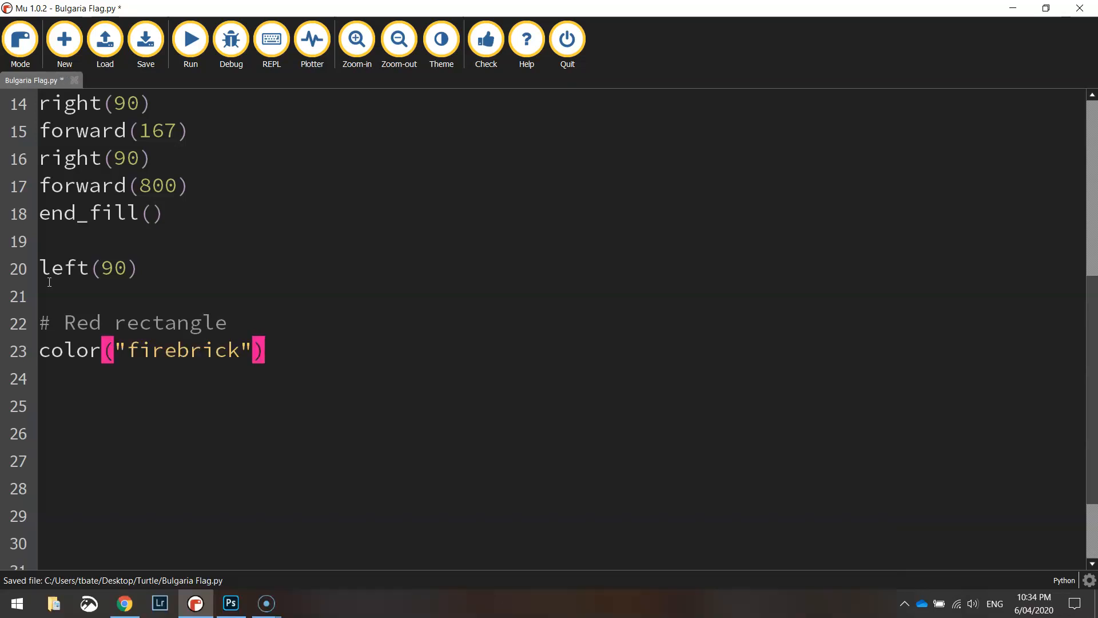
pyautogui.write('begin_fill(')
pyautogui.click(559, 406)
pyautogui.write('forward')
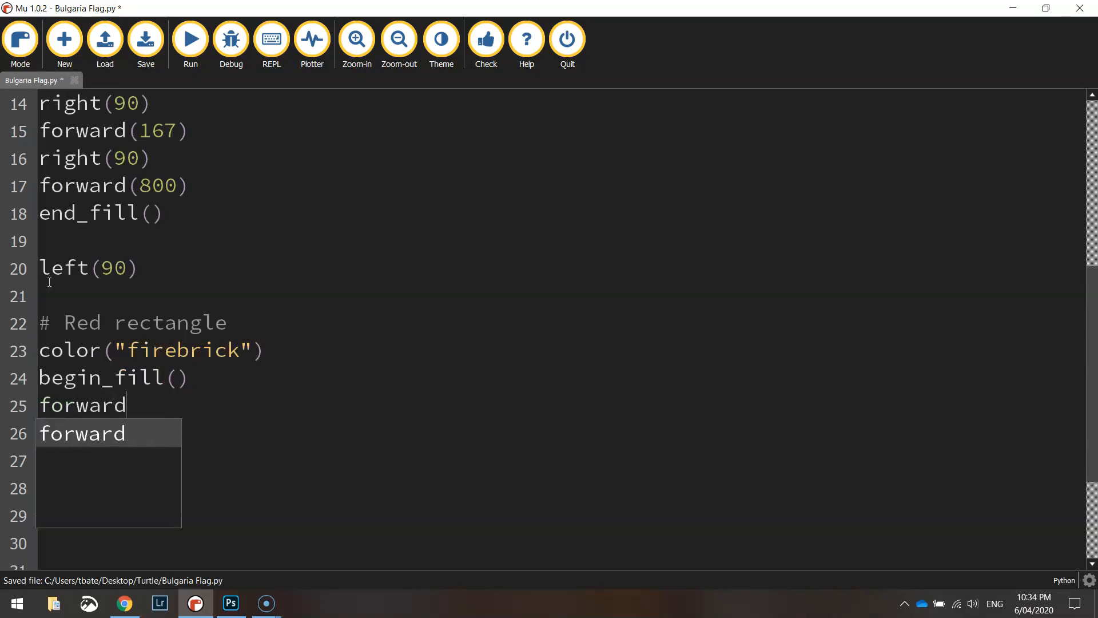
# Trace the red rectangle with forward(167), left(90), forward(800), left(90), forward(167) and end_fill()
pyautogui.write('(167')
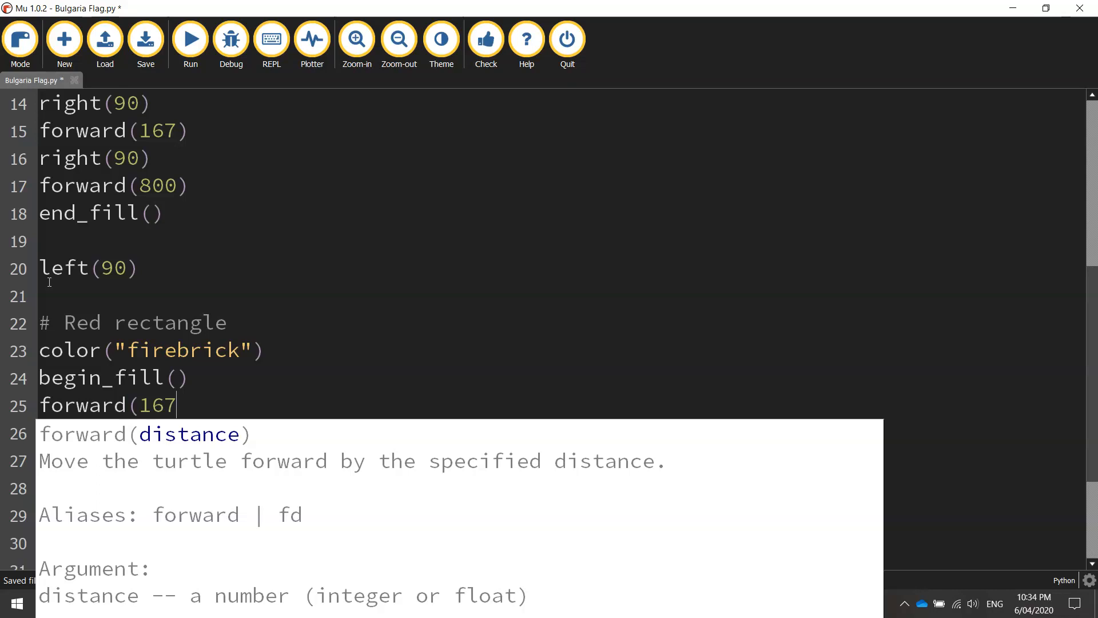
pyautogui.write('left')
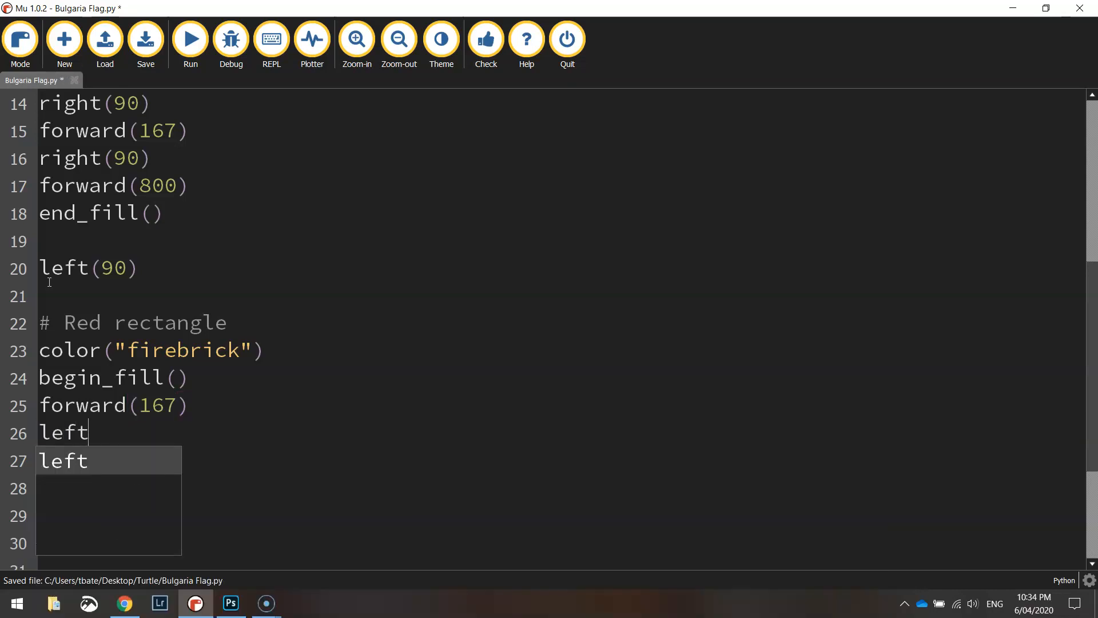
pyautogui.write('(90)')
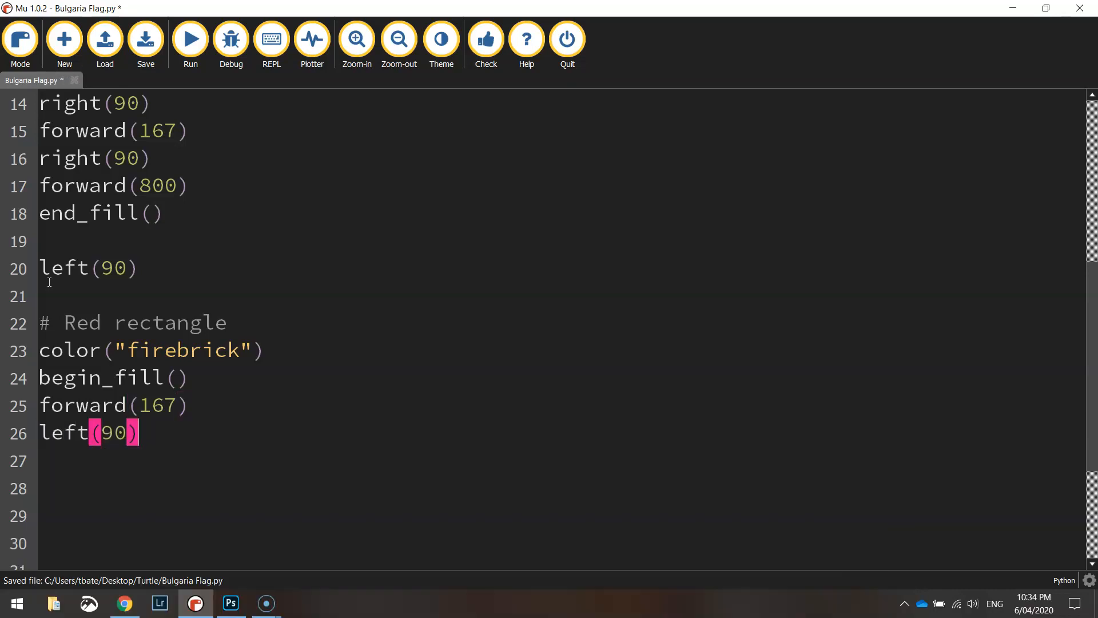
pyautogui.write('forwar')
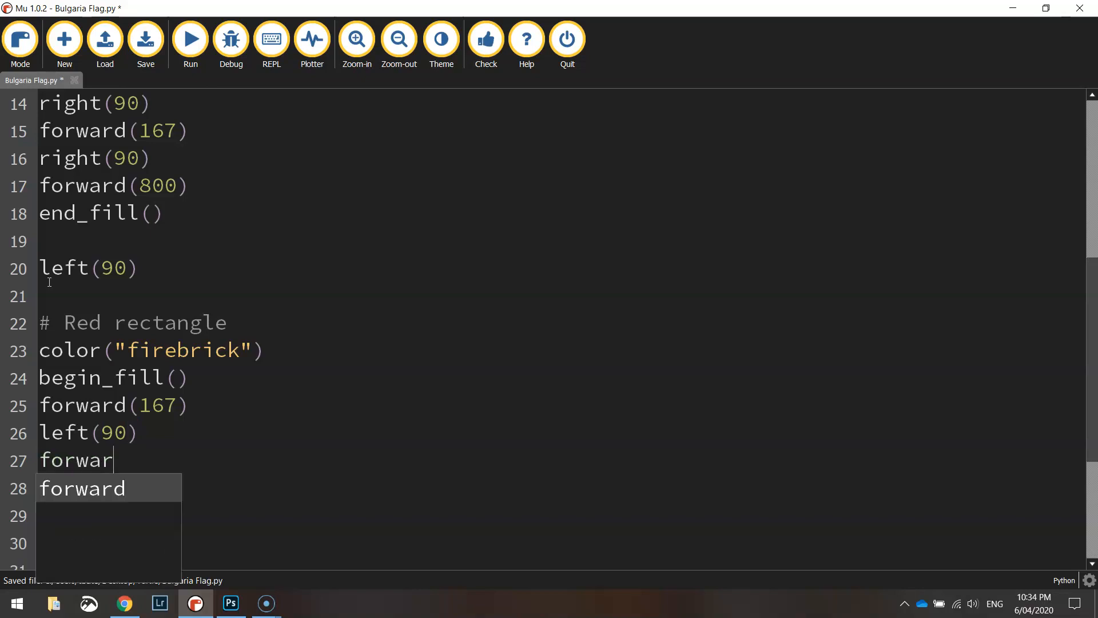
pyautogui.write('d(800')
pyautogui.click(559, 488)
pyautogui.write('left(90')
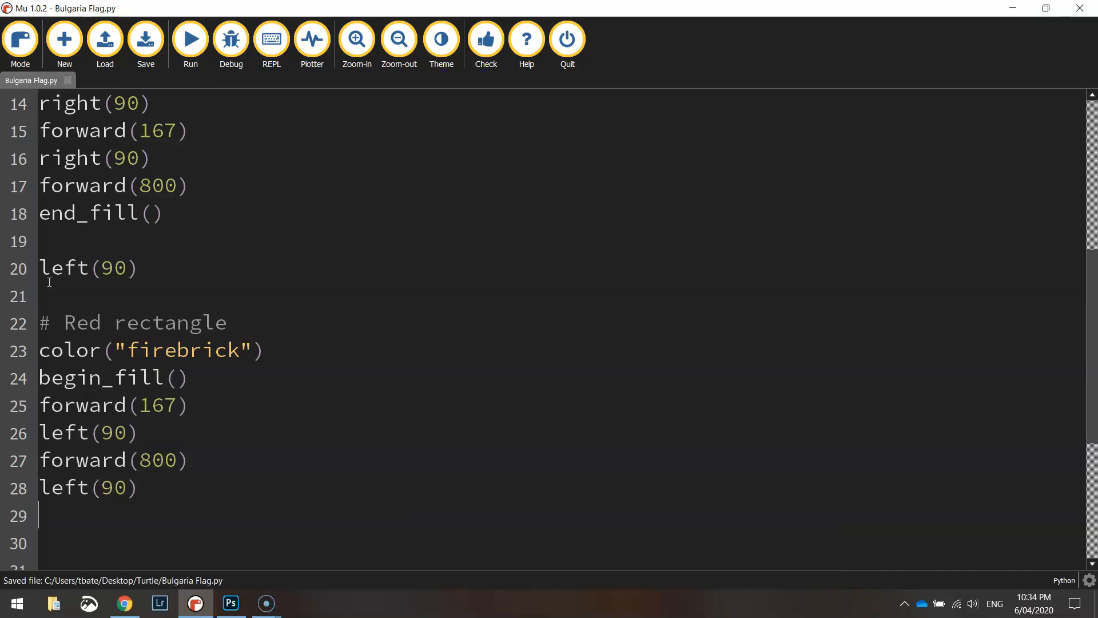
pyautogui.write('forward(167')
pyautogui.click(562, 542)
pyautogui.write('e')
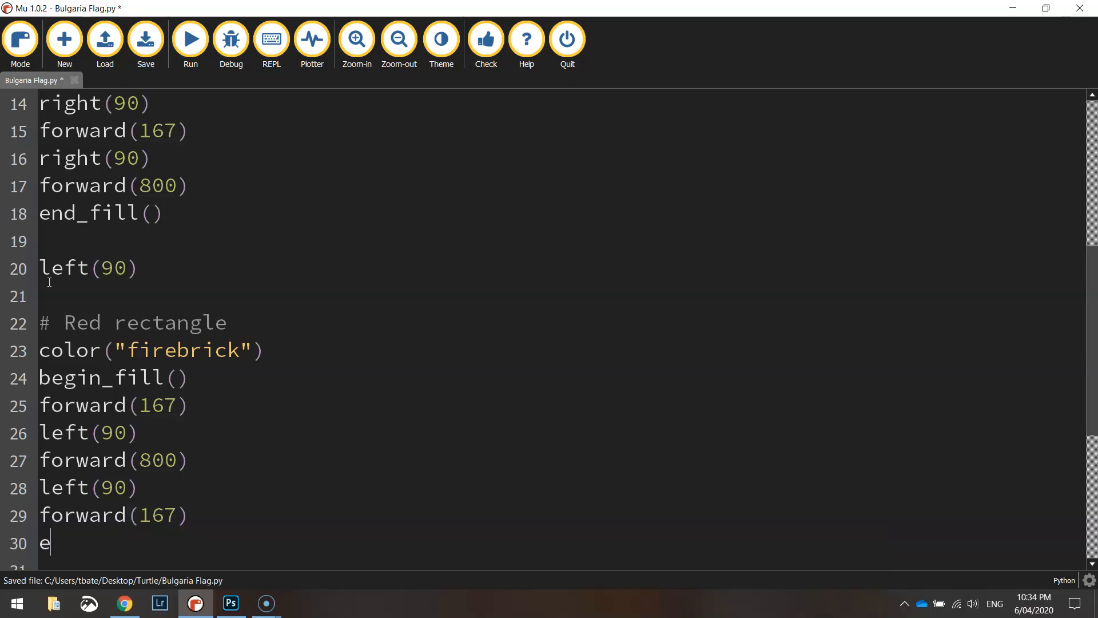
pyautogui.write('nd_fill()')
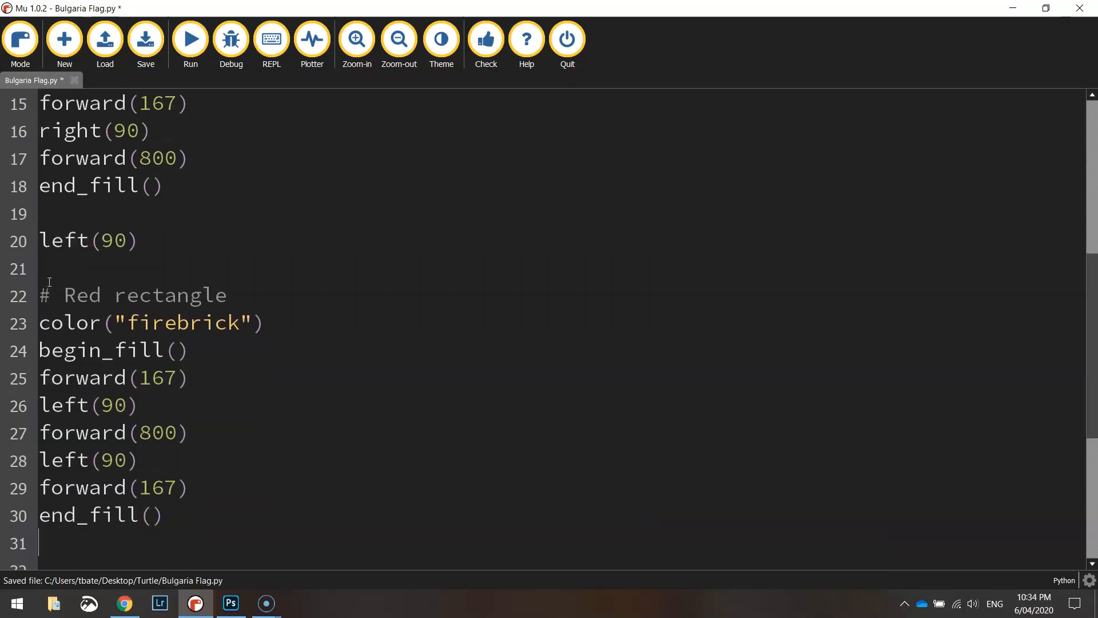
# End the script with hideturtle() and run it to draw the flag
pyautogui.write('h')
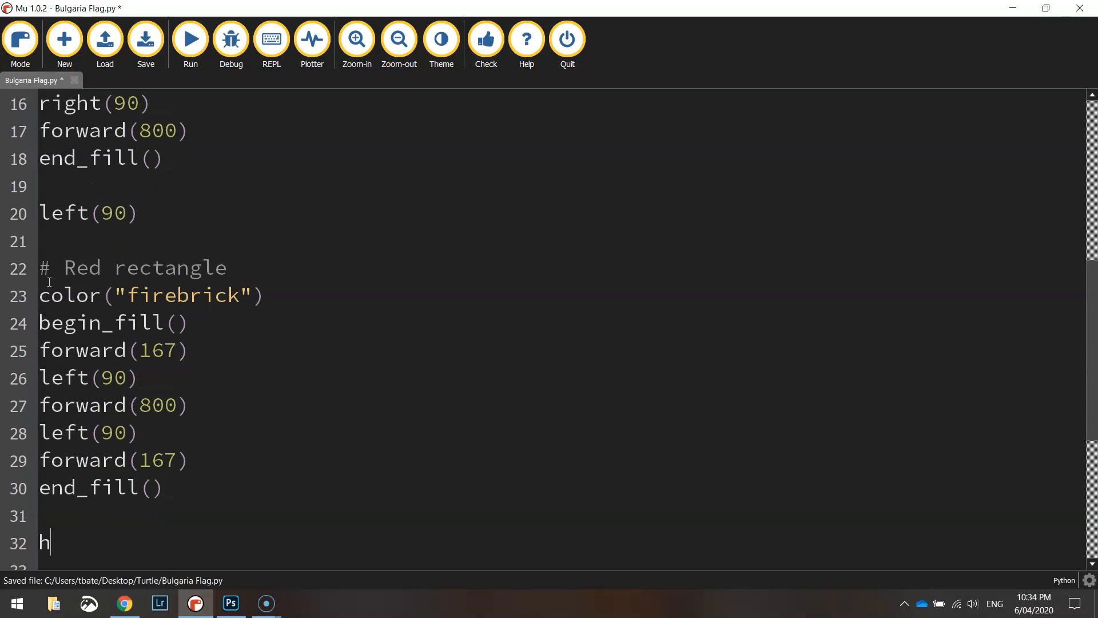
pyautogui.write('ideturtle')
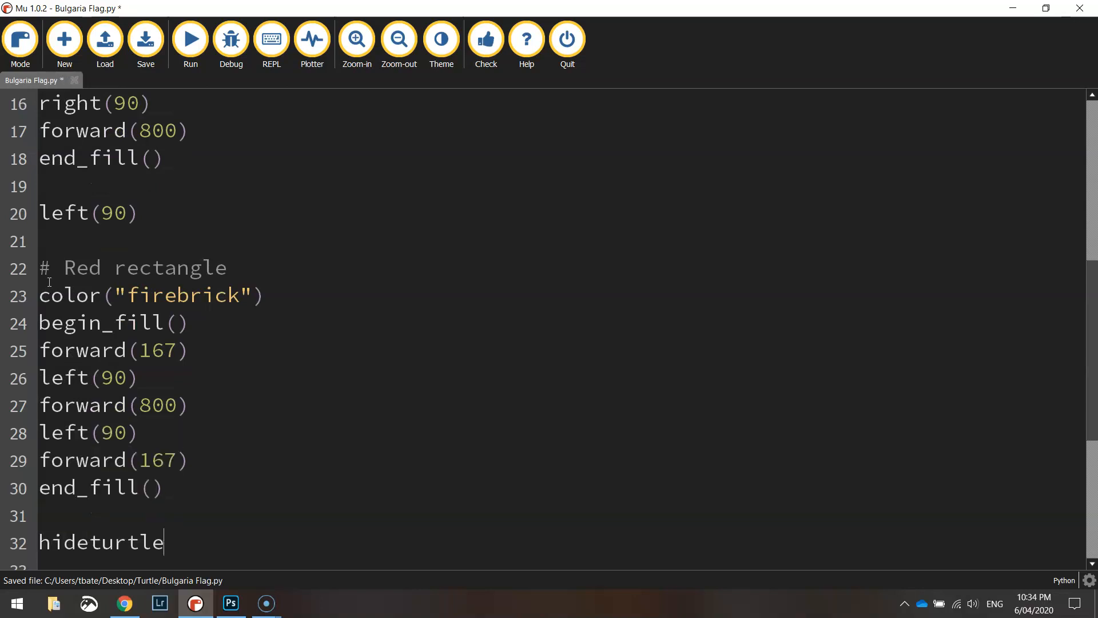
pyautogui.write('()')
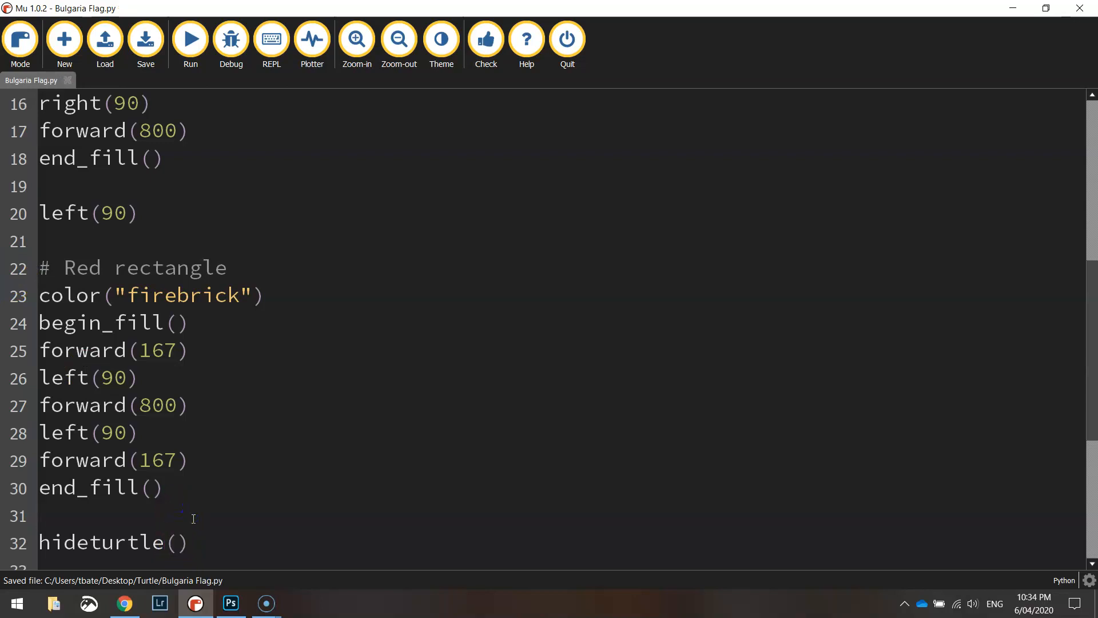
pyautogui.click(190, 38)
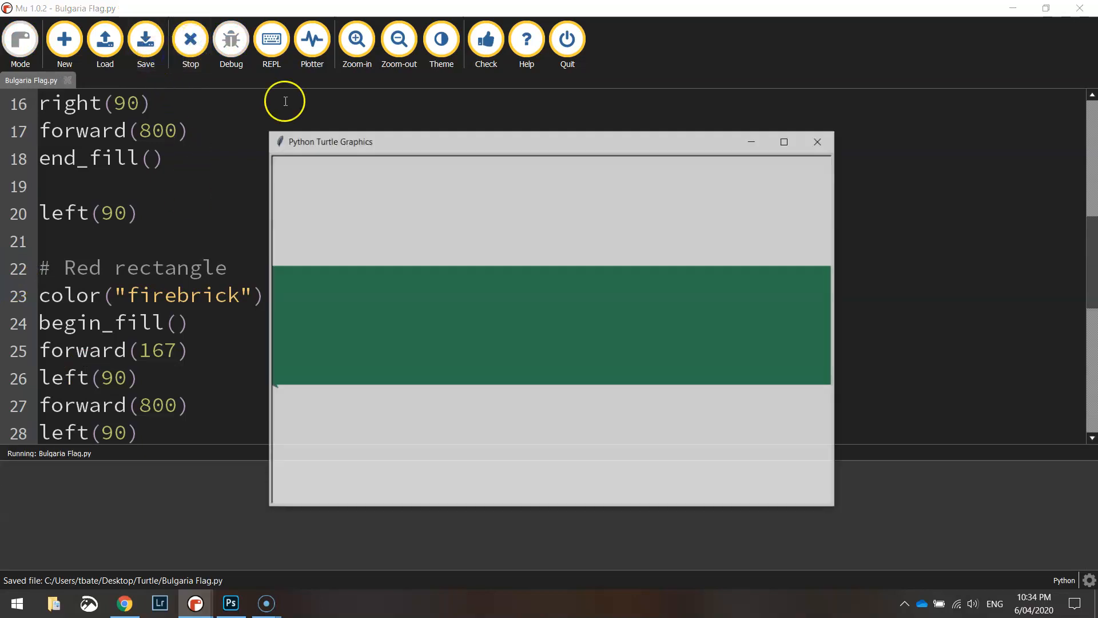